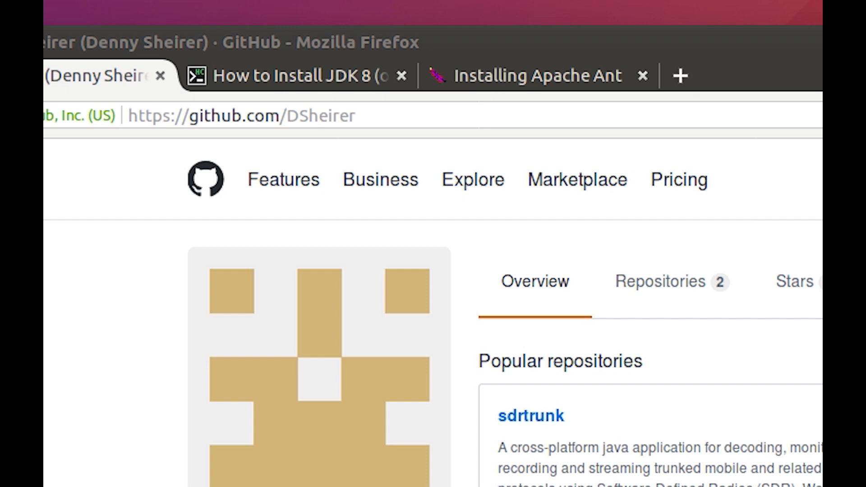
pyautogui.moveTo(247, 250)
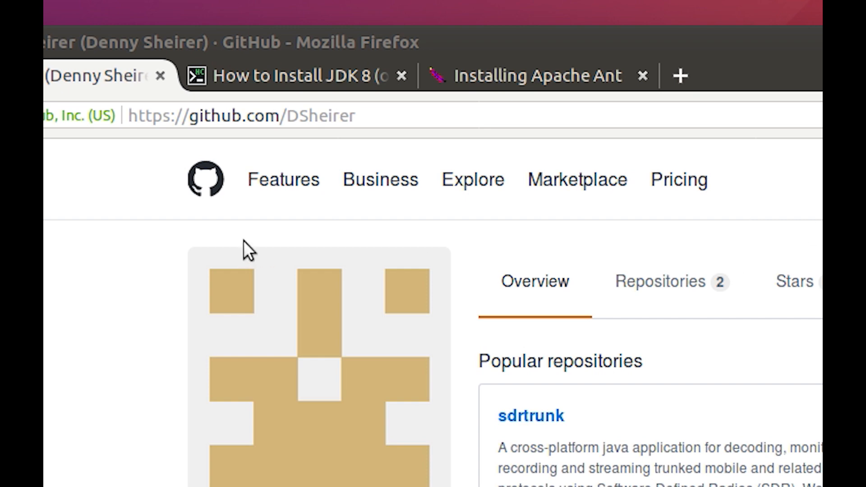
pyautogui.moveTo(284, 171)
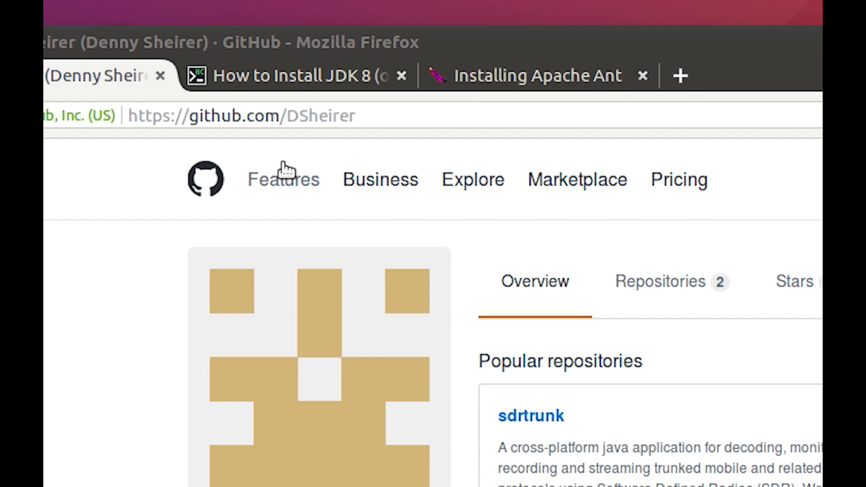
# Scroll the DSheirer GitHub profile page while the new terminal opens in front.
pyautogui.scroll(3)
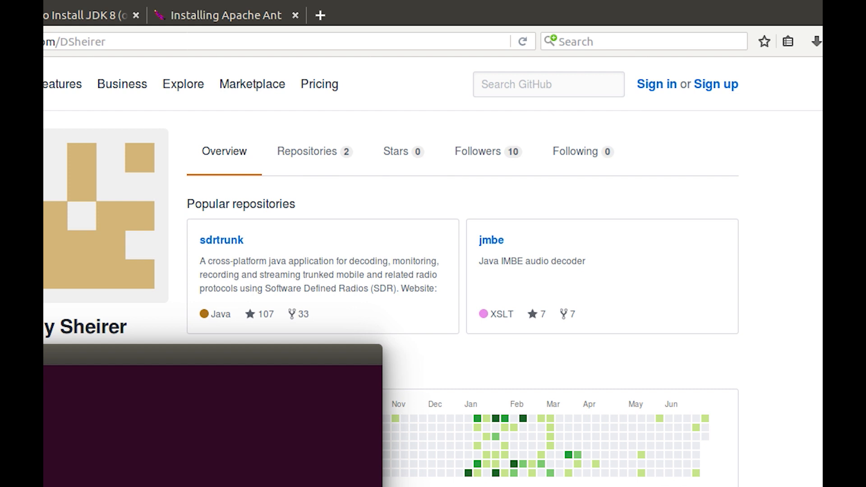
pyautogui.moveTo(497, 258)
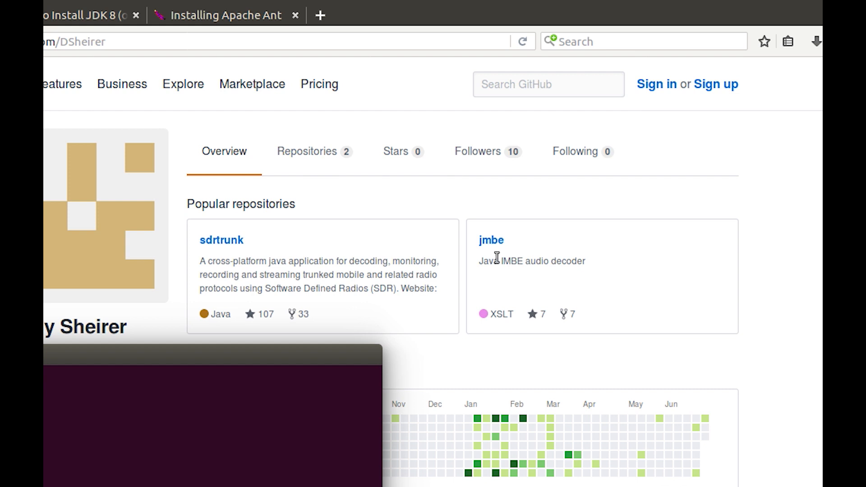
pyautogui.moveTo(255, 397)
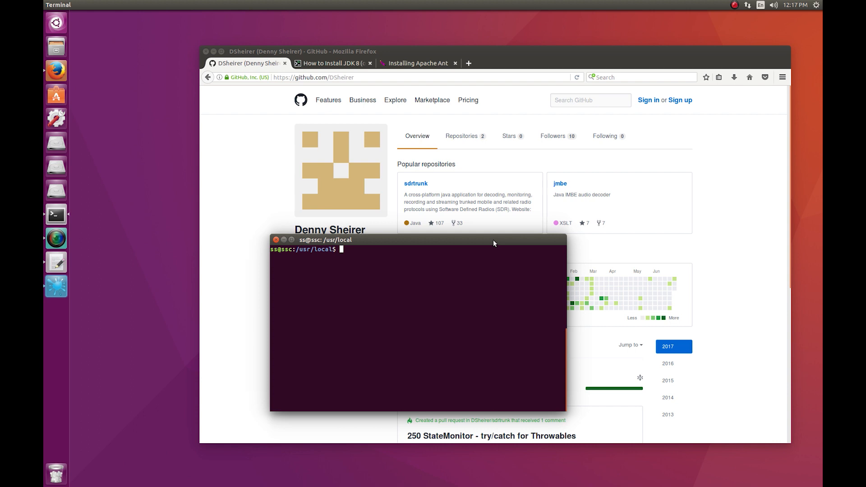
pyautogui.moveTo(316, 270)
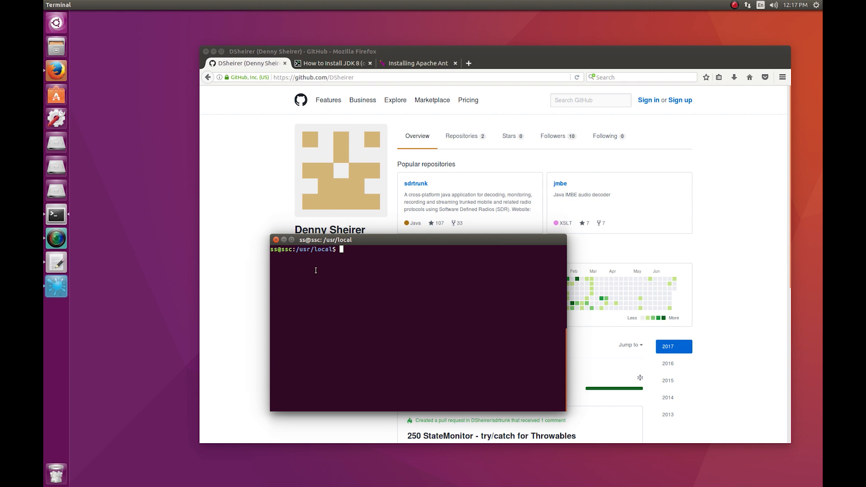
pyautogui.moveTo(326, 282)
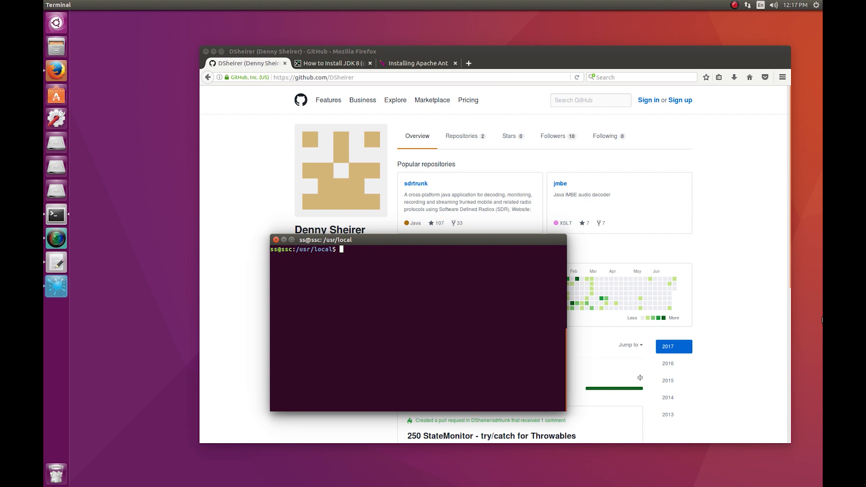
# Run rtl_test -t and hackrf_info to confirm the RTL-SDR and HackRF devices are detected.
pyautogui.write('rtl')
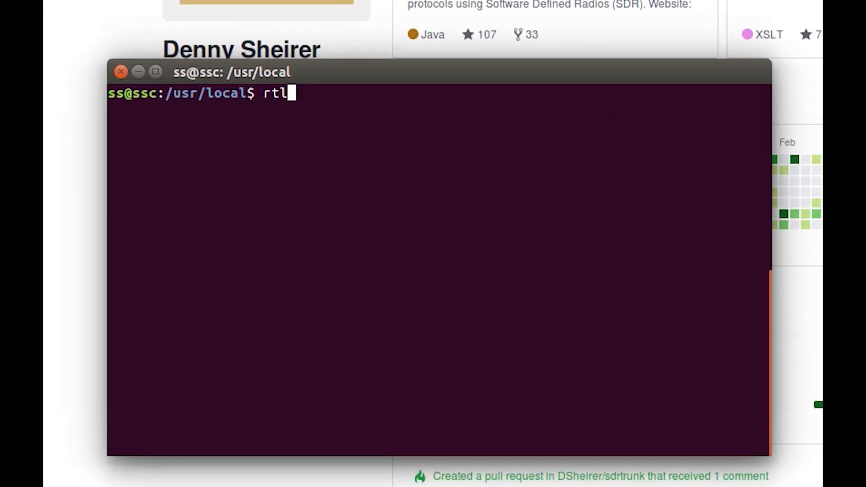
pyautogui.write('_tes')
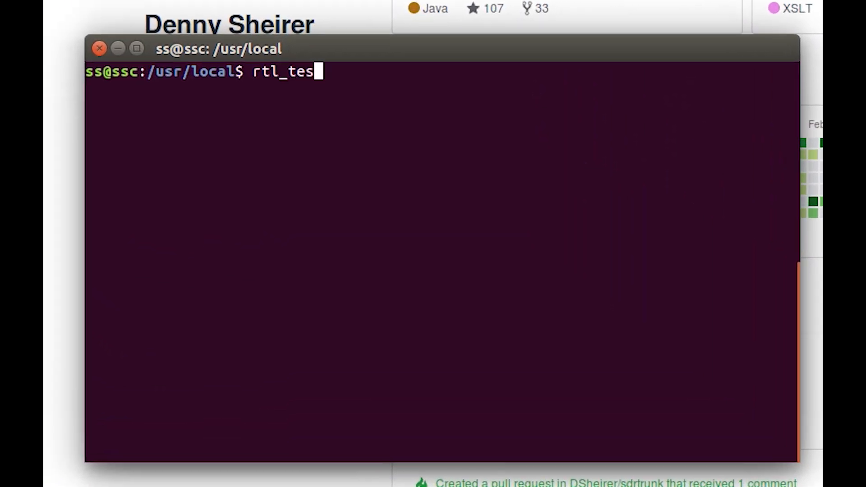
pyautogui.press('Return')
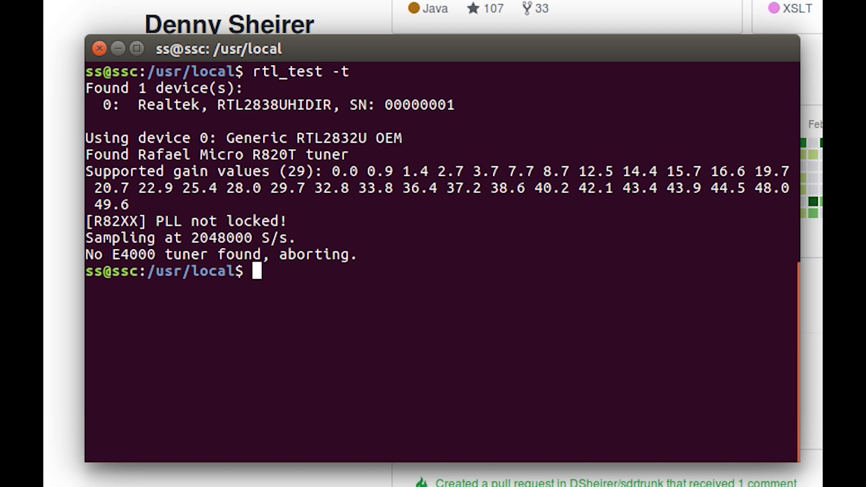
pyautogui.write('hackr')
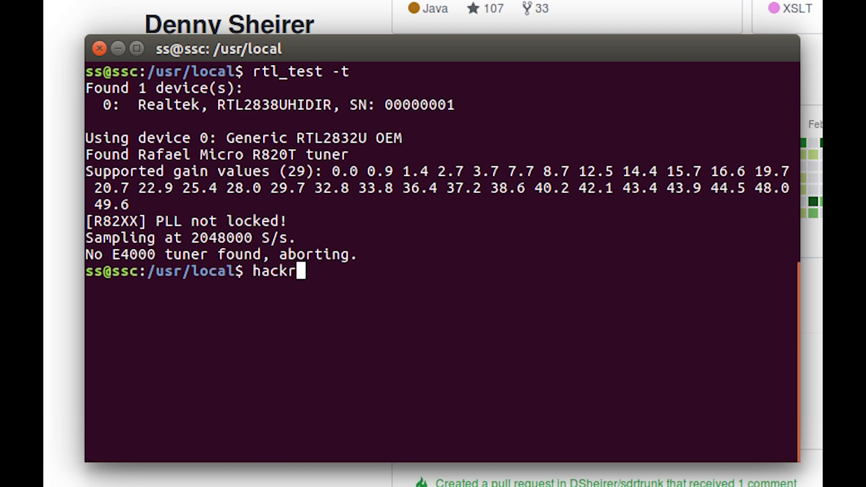
pyautogui.write('f_info')
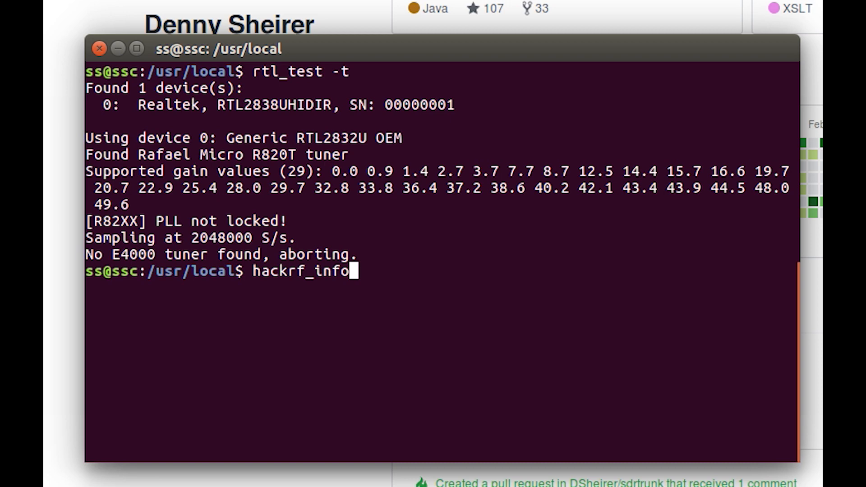
pyautogui.press('Return')
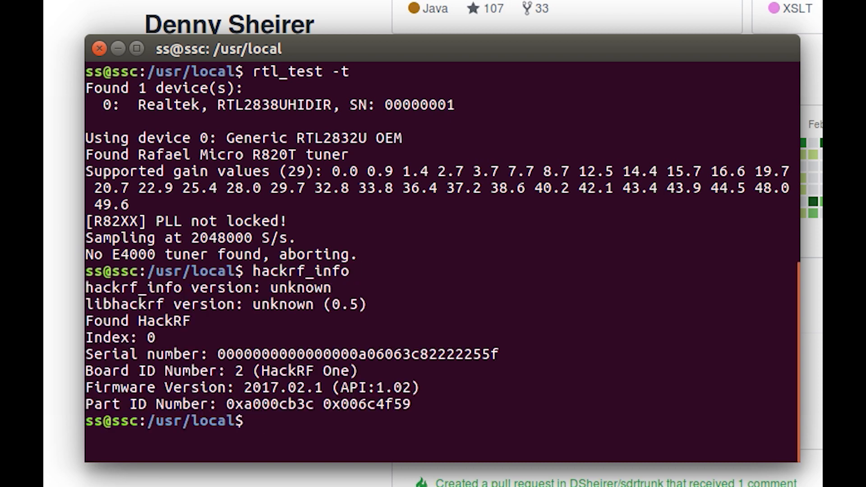
# Clear the terminal, then check java, javac and ant versions, each reported not installed.
pyautogui.write('cl')
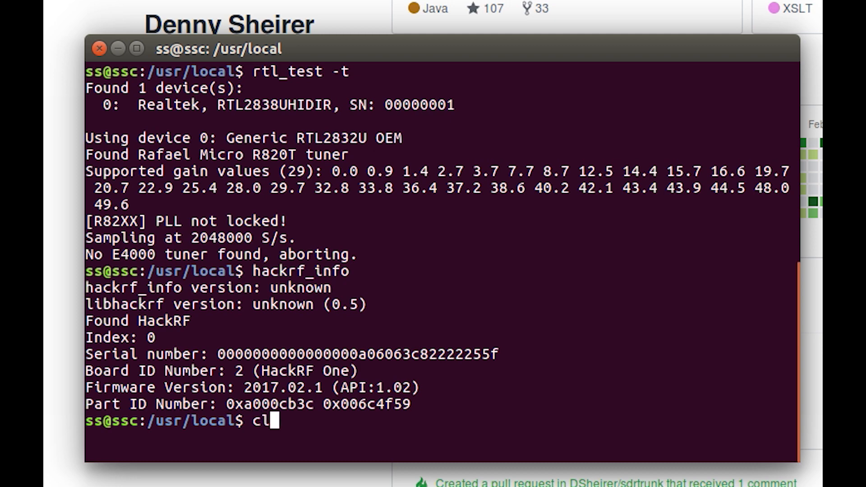
pyautogui.press('Return')
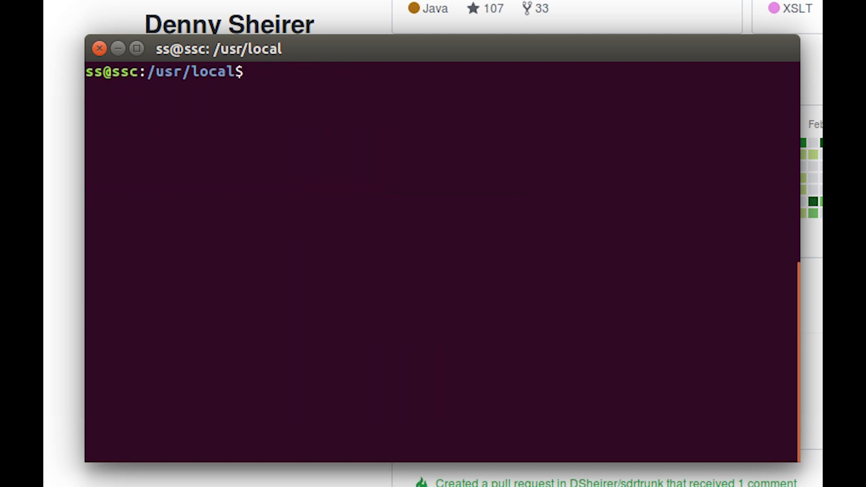
pyautogui.write('java')
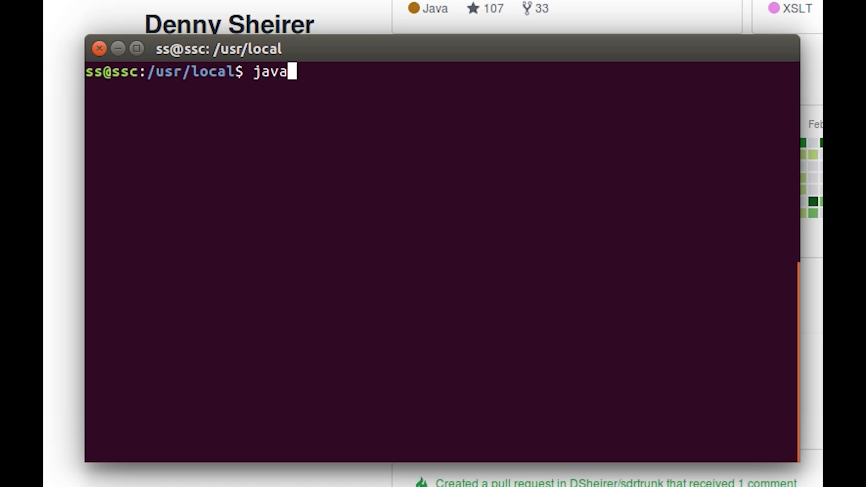
pyautogui.write('-versi')
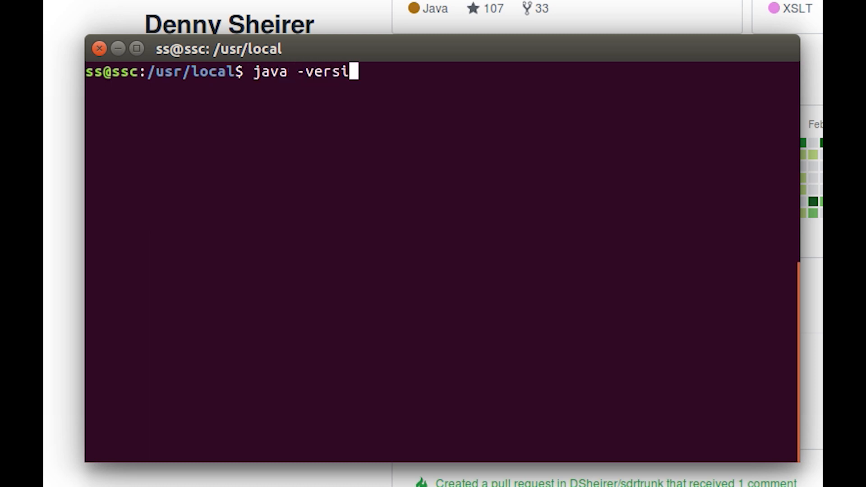
pyautogui.press('Return')
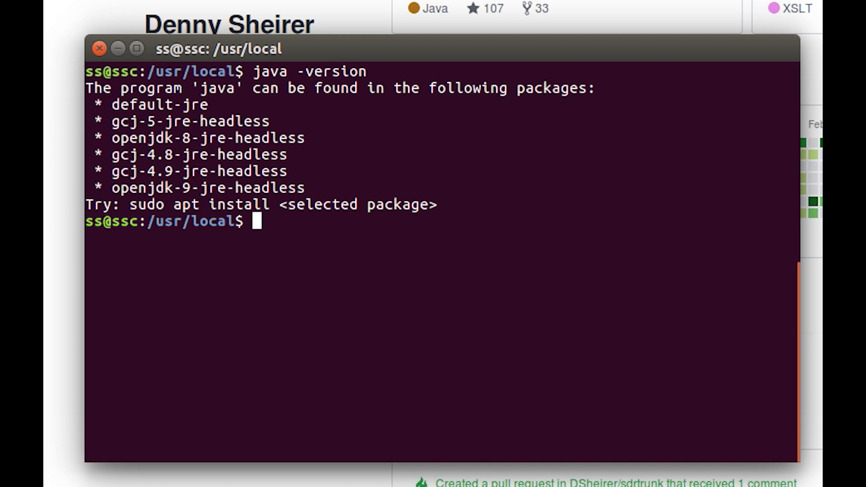
pyautogui.write('javca')
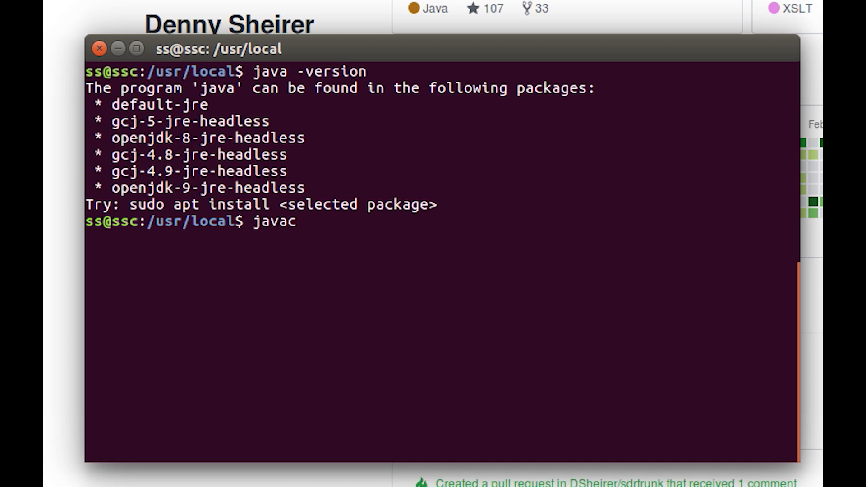
pyautogui.write('-ver')
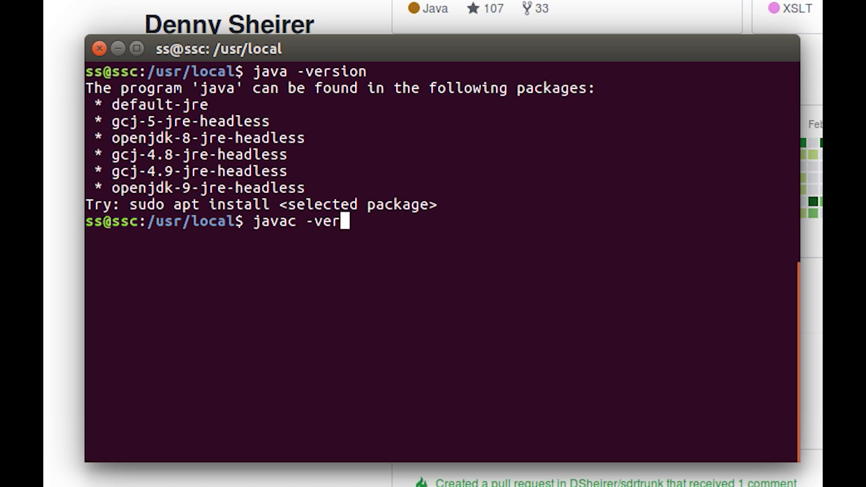
pyautogui.press('Return')
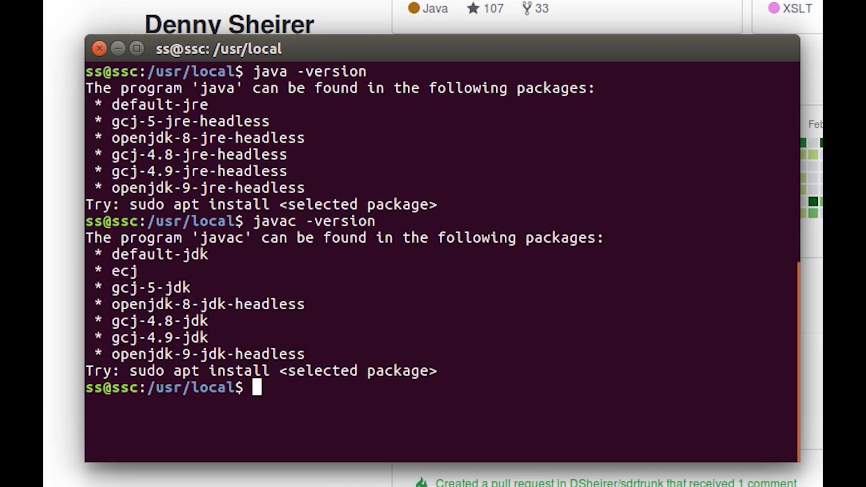
pyautogui.write('ant -vers')
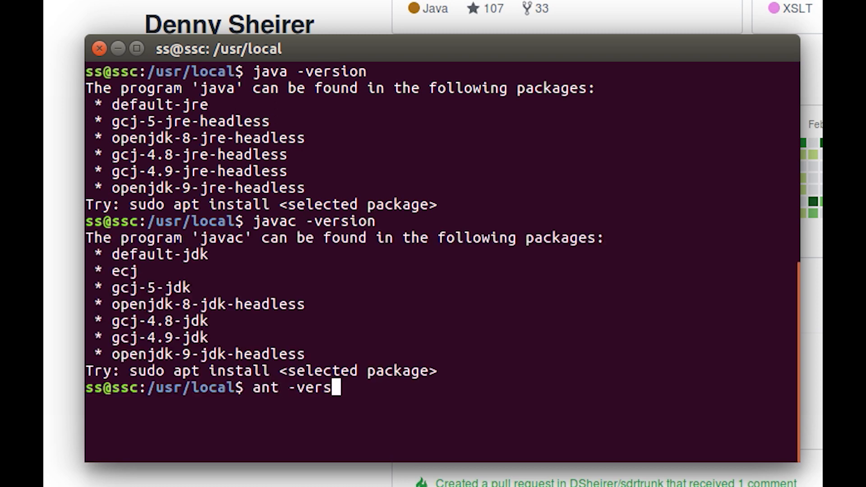
pyautogui.press('Return')
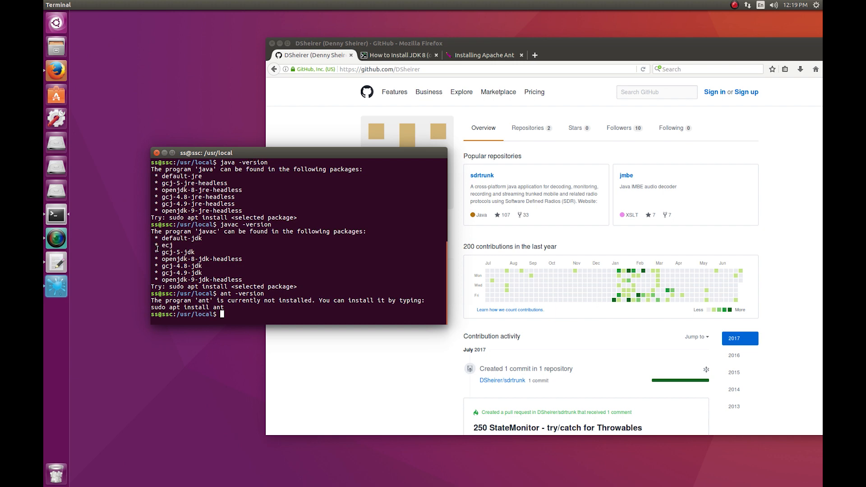
pyautogui.moveTo(482, 176)
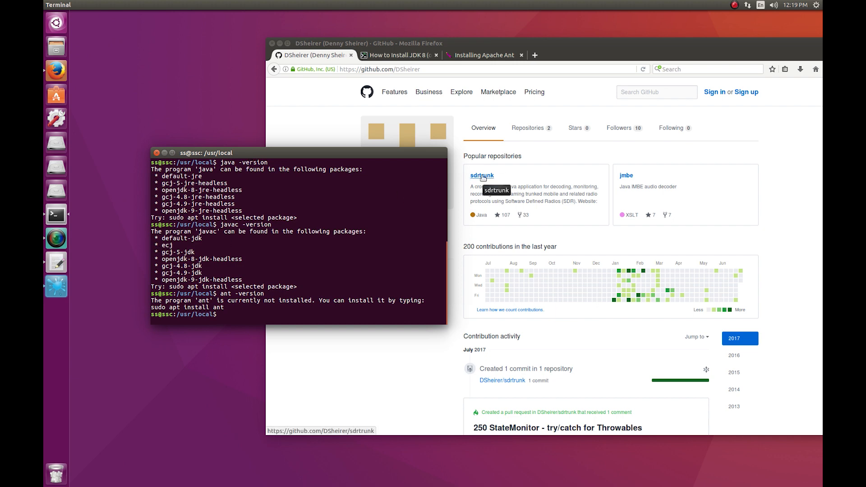
# Go to the sdrtrunk repository and follow the README's Getting Started link to the wiki.
pyautogui.click(481, 176)
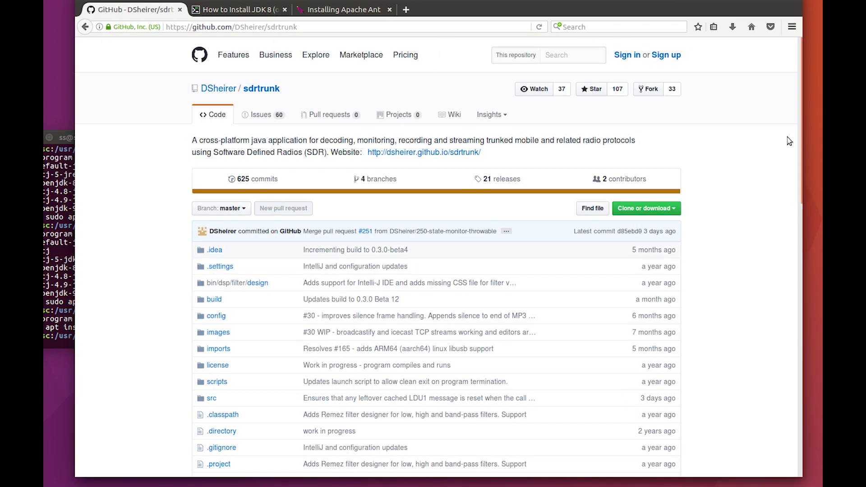
pyautogui.scroll(-3)
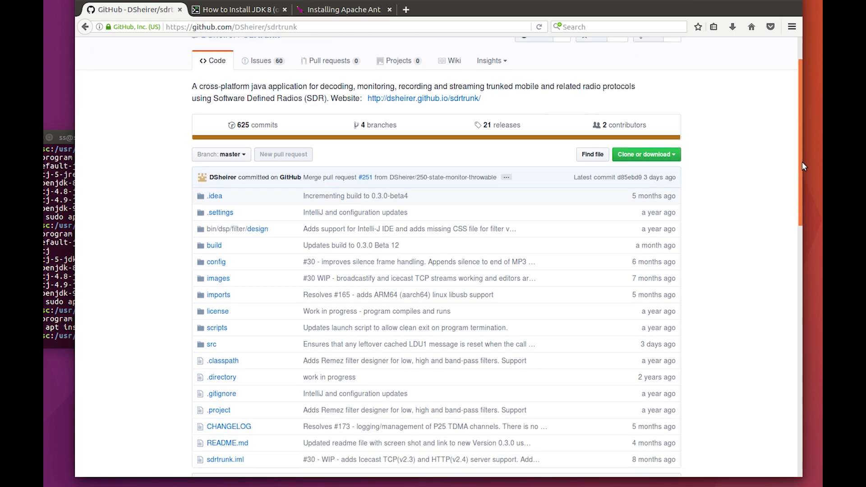
pyautogui.scroll(-3)
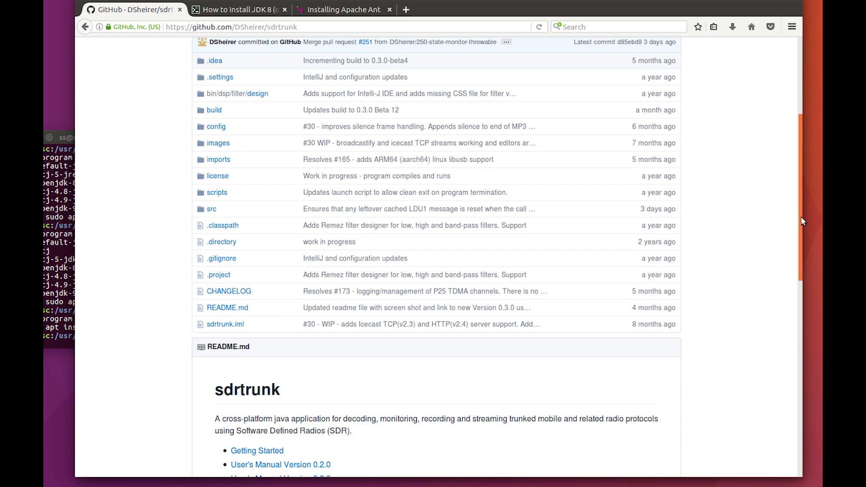
pyautogui.scroll(-3)
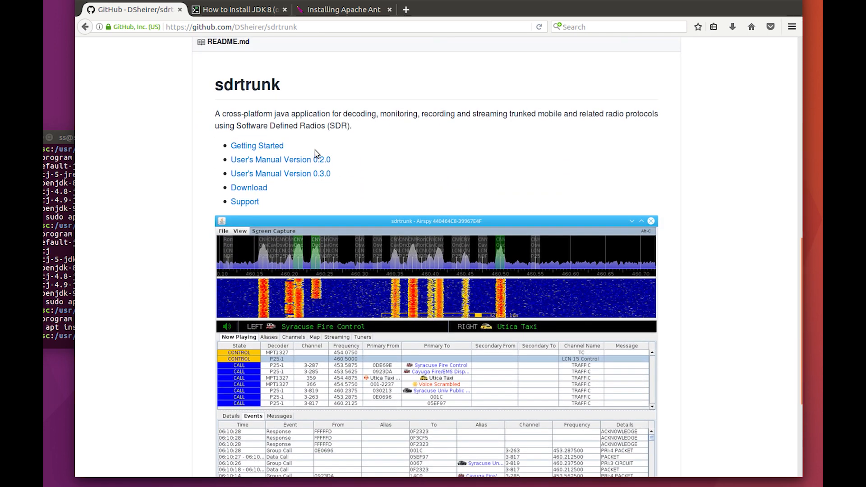
pyautogui.click(257, 145)
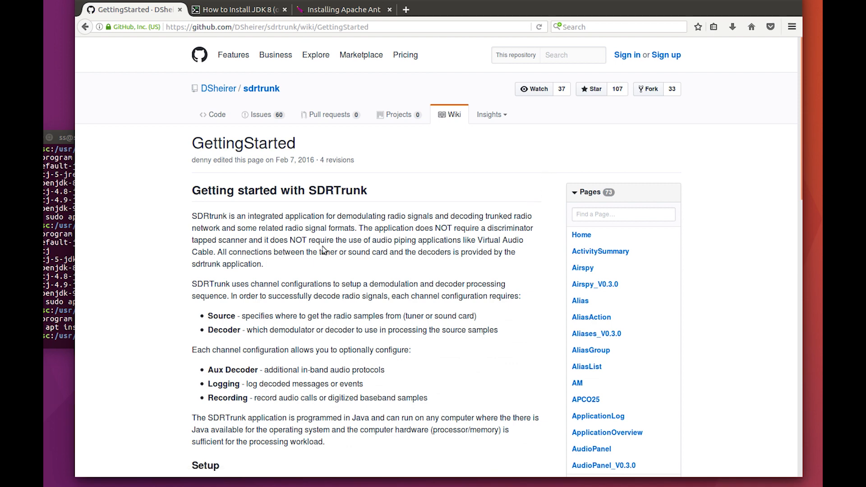
# Follow the Linux link under Setup to the SetupLinux wiki page.
pyautogui.scroll(-3)
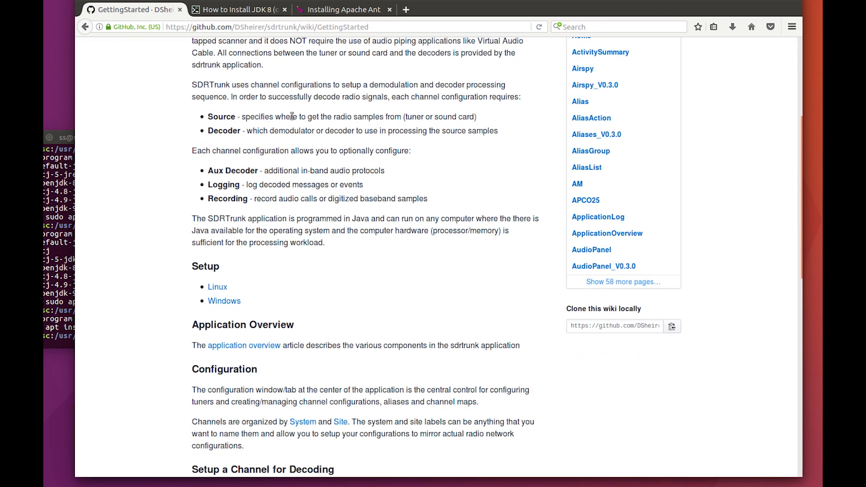
pyautogui.moveTo(217, 287)
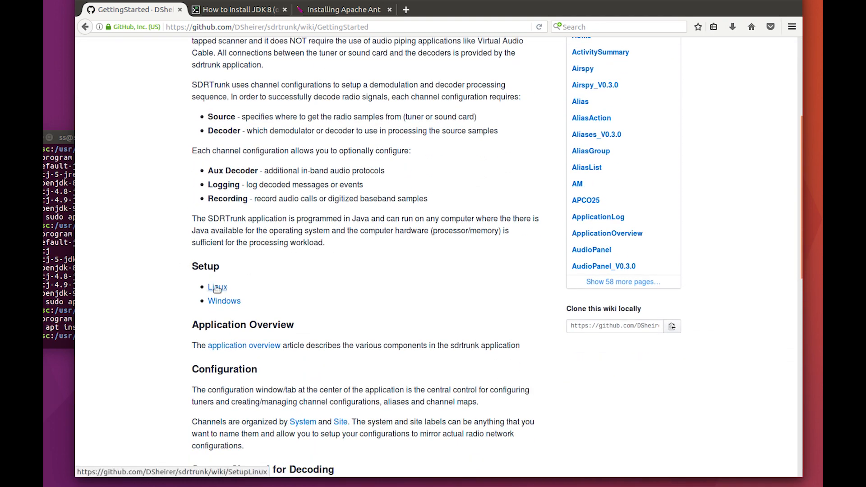
pyautogui.click(217, 288)
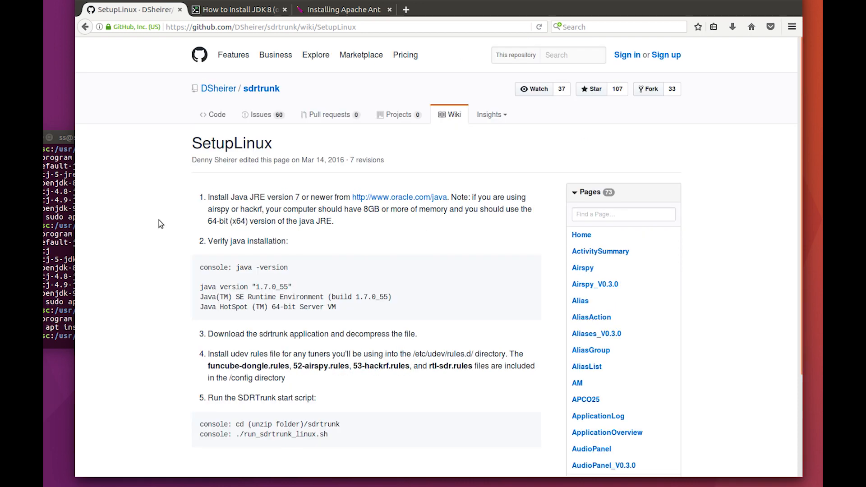
pyautogui.moveTo(304, 201)
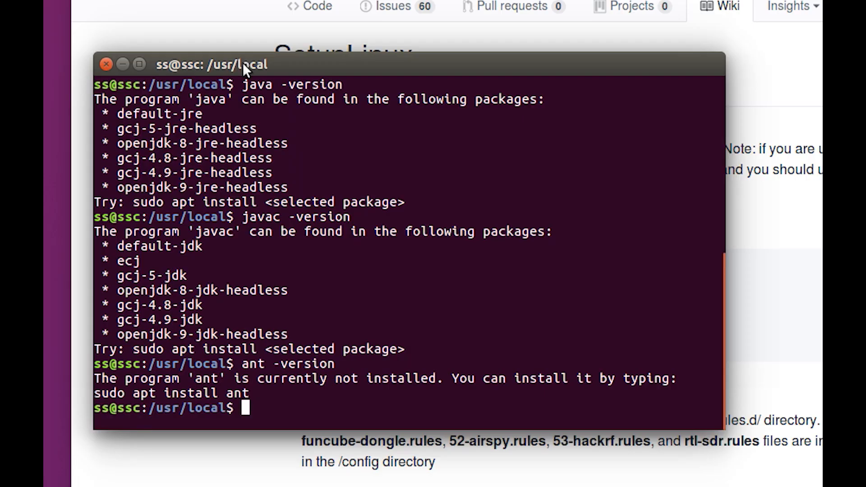
# Install default-jre with sudo apt-get, answering y to continue.
pyautogui.write('sudo')
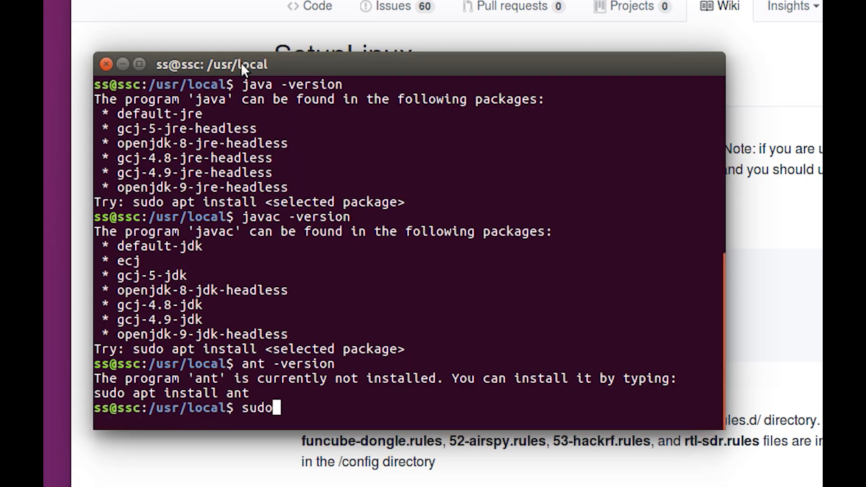
pyautogui.write('apt-get install default-')
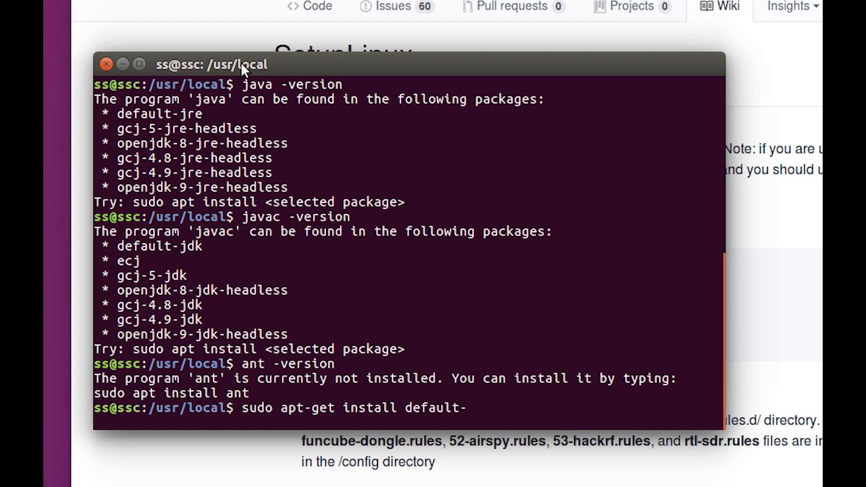
pyautogui.write('jr')
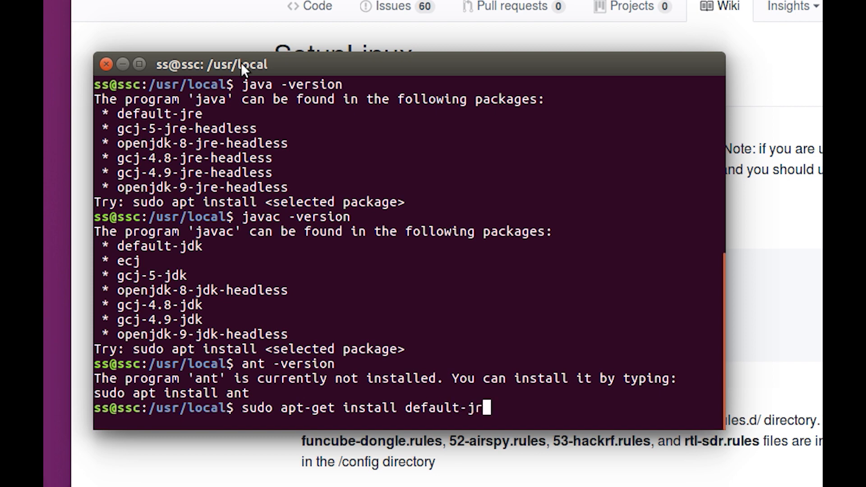
pyautogui.press('Return')
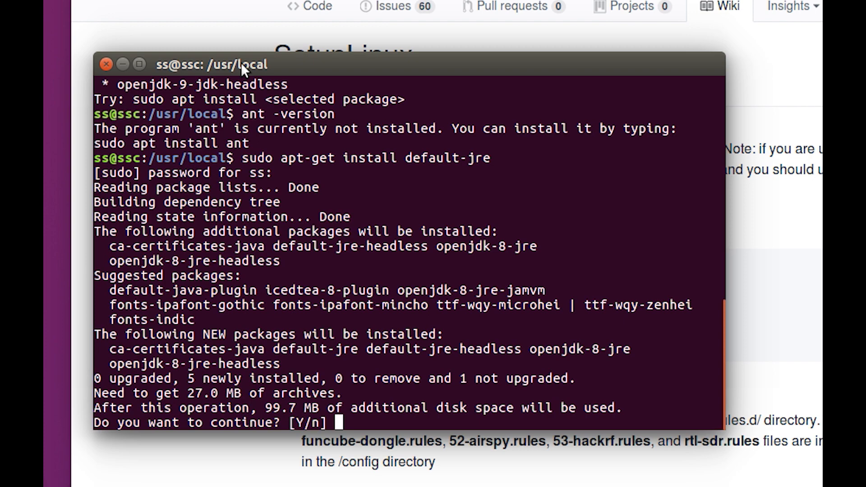
pyautogui.write('y')
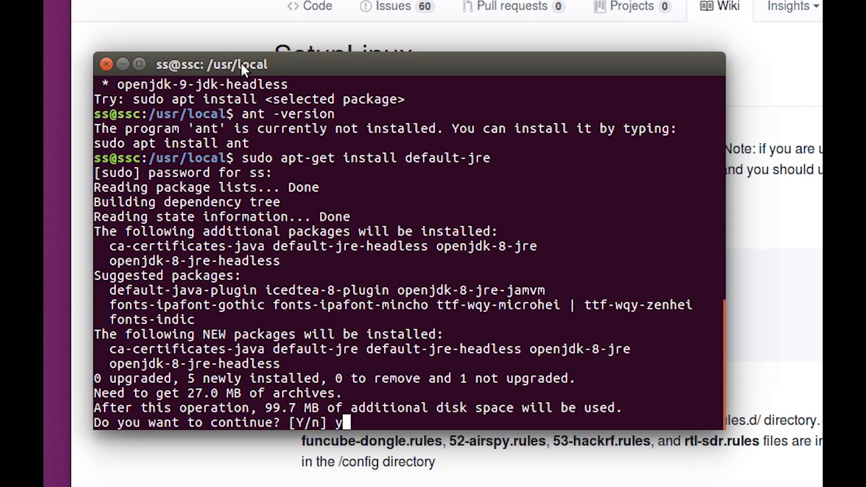
pyautogui.press('Return')
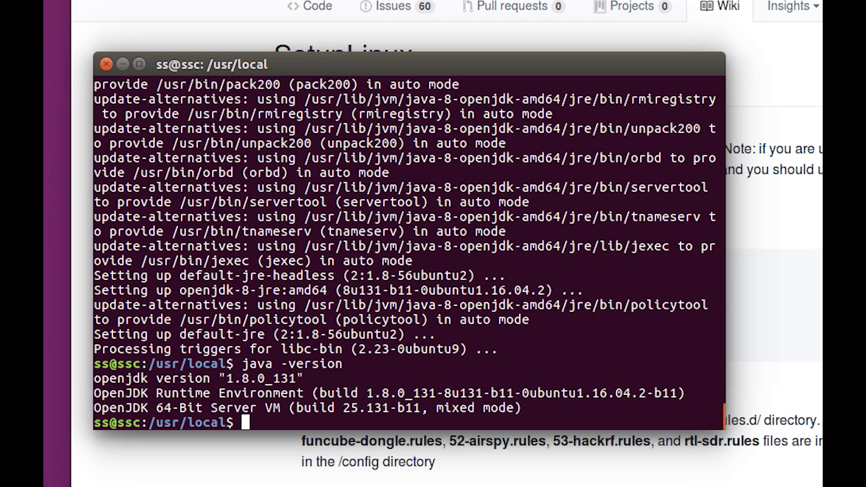
# Confirm java -version now reports openjdk 1.8.0_131.
pyautogui.write('java -version')
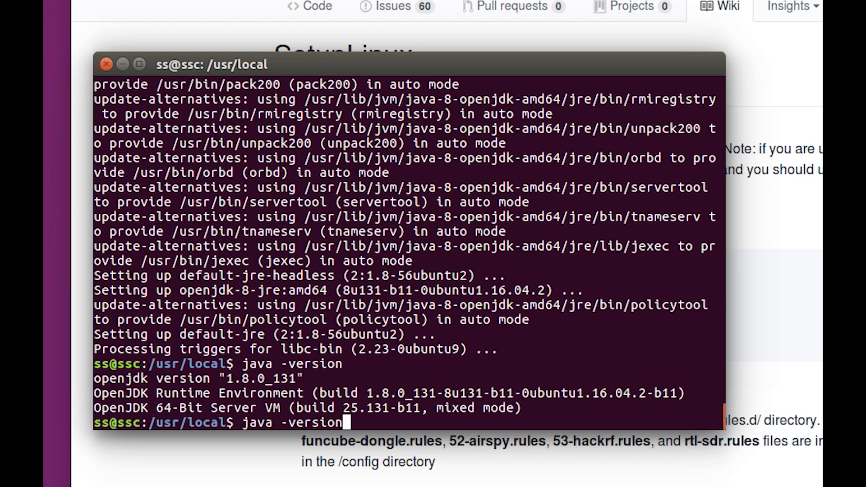
pyautogui.press('Return')
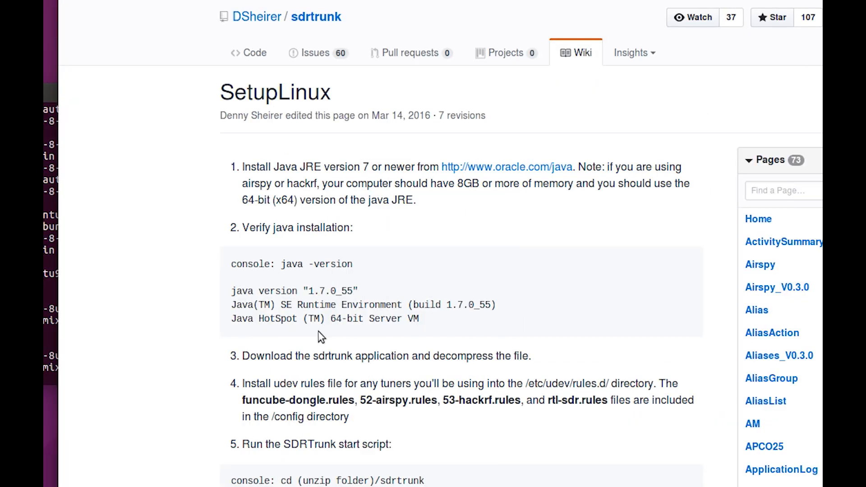
pyautogui.moveTo(507, 167)
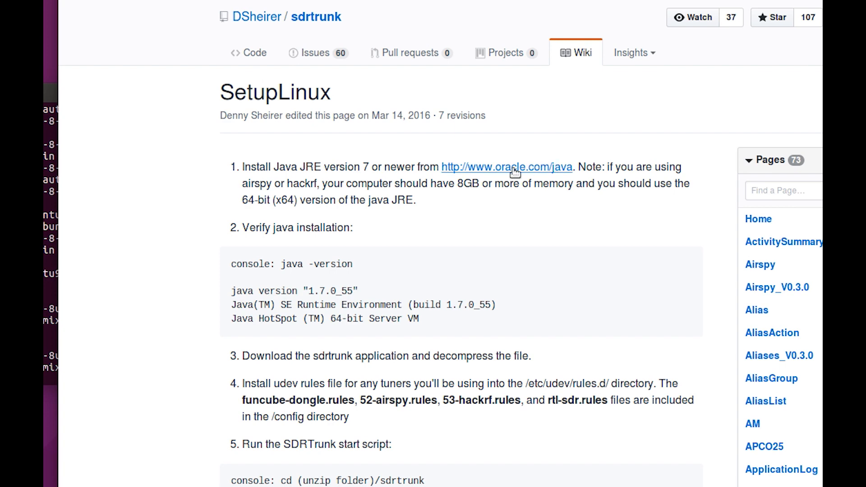
pyautogui.moveTo(280, 349)
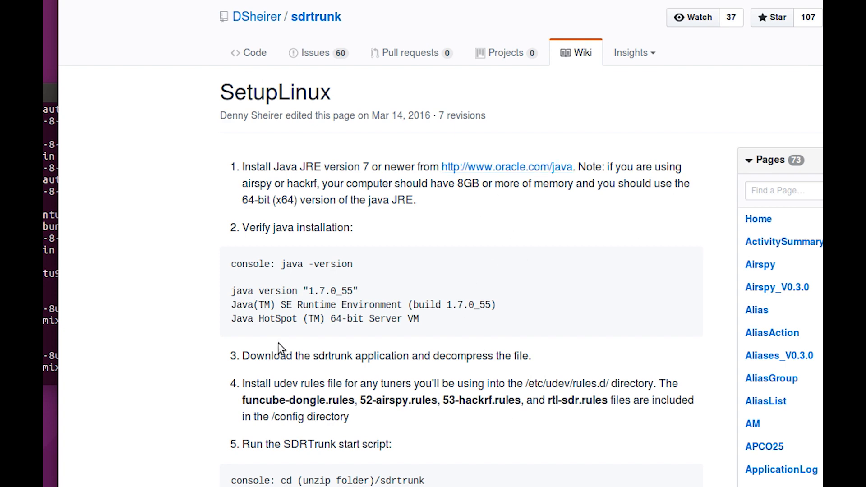
pyautogui.moveTo(192, 329)
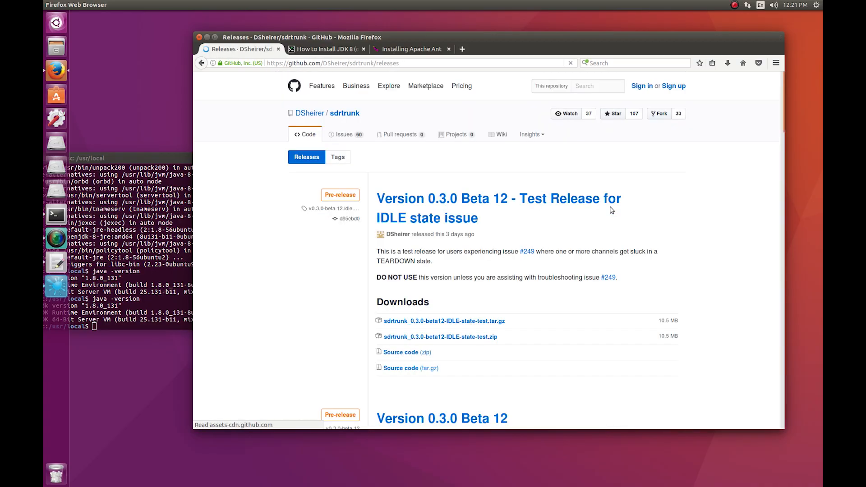
# Download sdrtrunk_0.3.0-beta12.tar.gz with Save File and confirm the download completed.
pyautogui.scroll(-3)
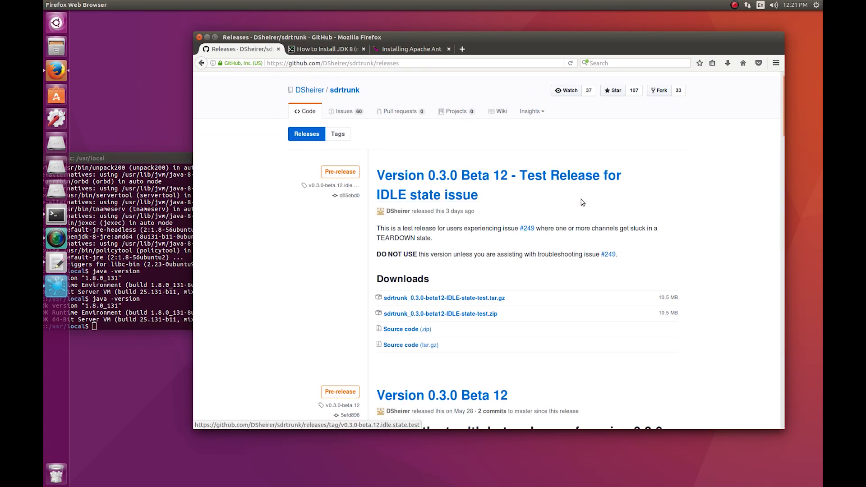
pyautogui.moveTo(529, 264)
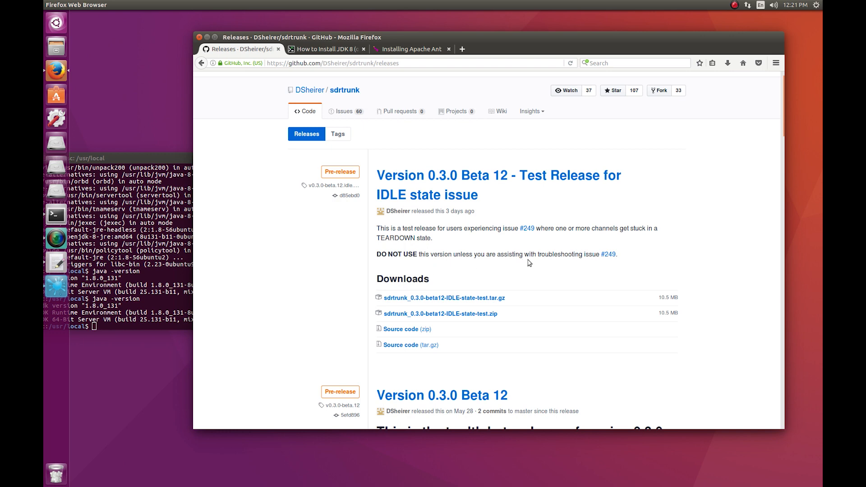
pyautogui.moveTo(270, 272)
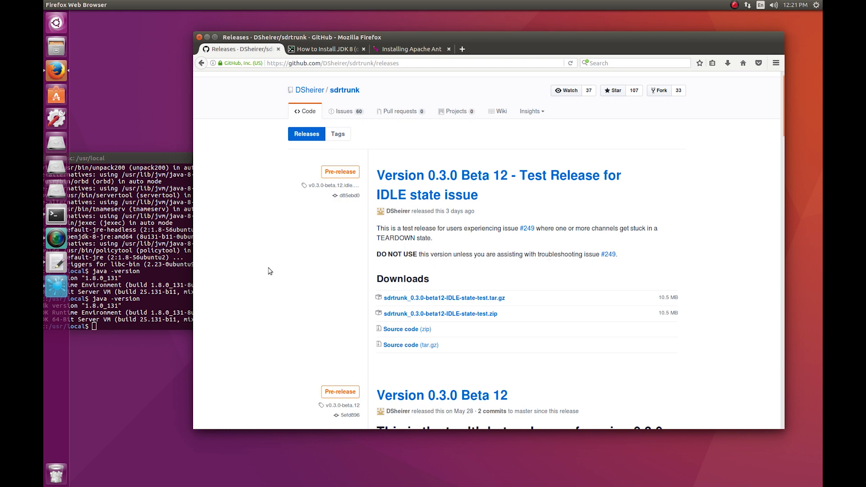
pyautogui.scroll(-3)
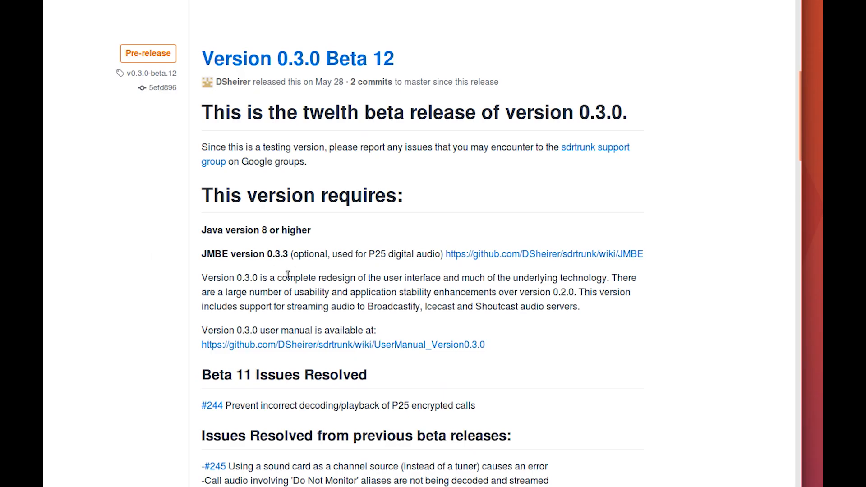
pyautogui.moveTo(462, 270)
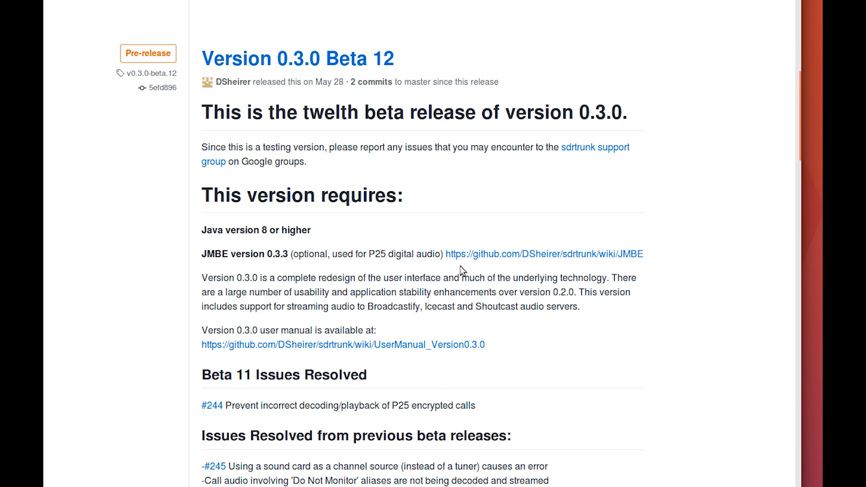
pyautogui.moveTo(102, 320)
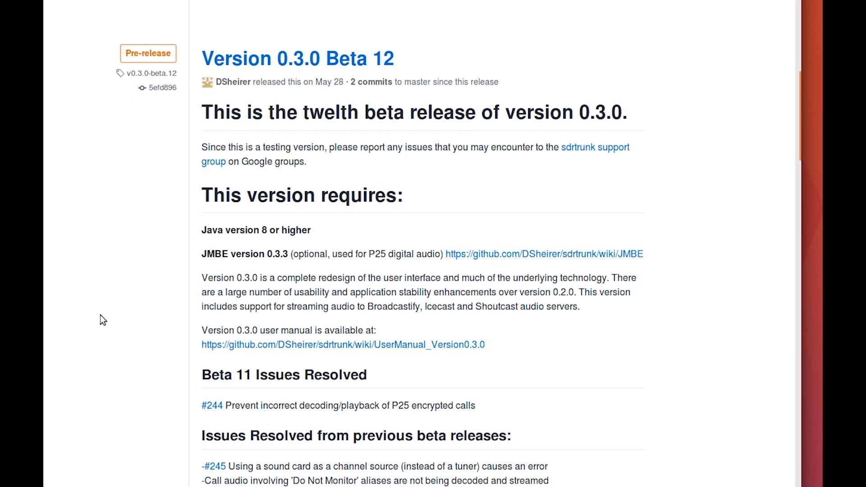
pyautogui.scroll(-3)
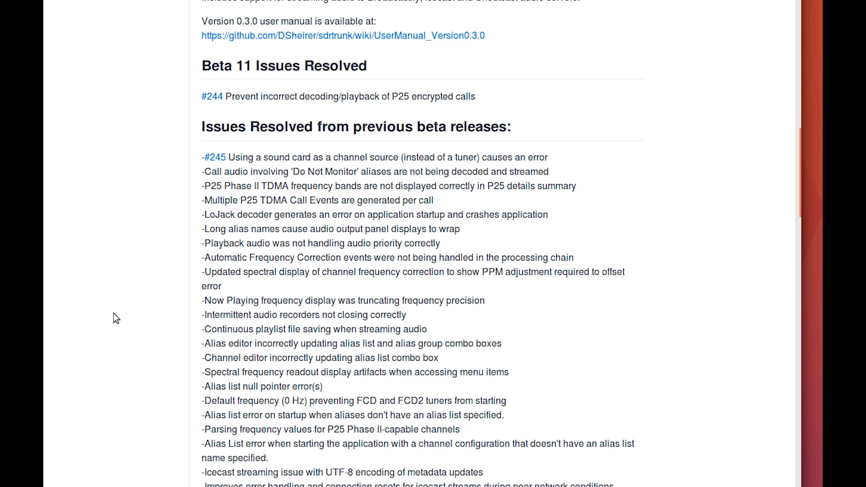
pyautogui.scroll(-3)
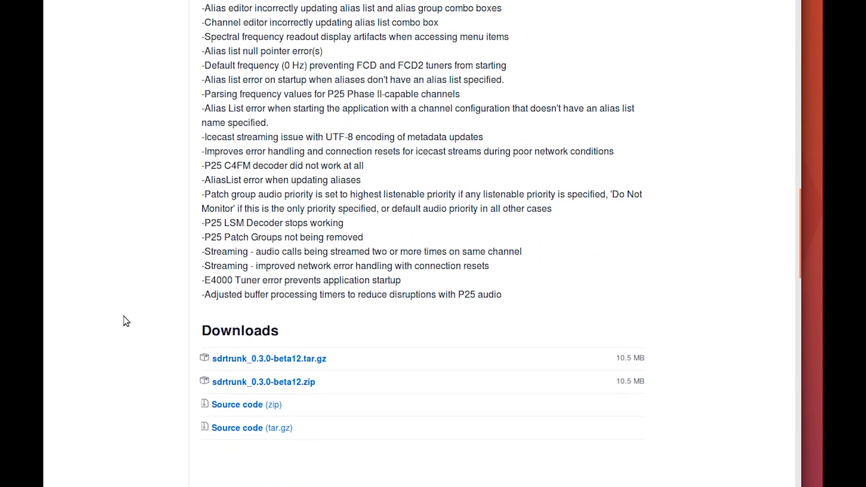
pyautogui.scroll(-3)
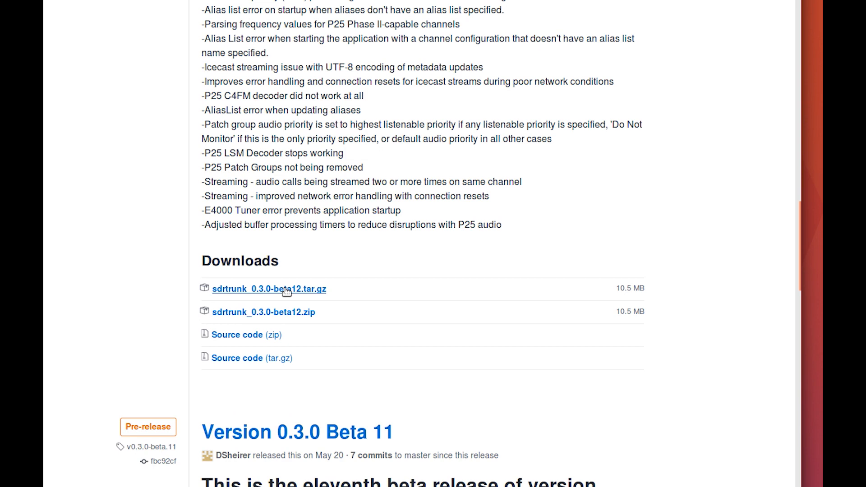
pyautogui.click(269, 289)
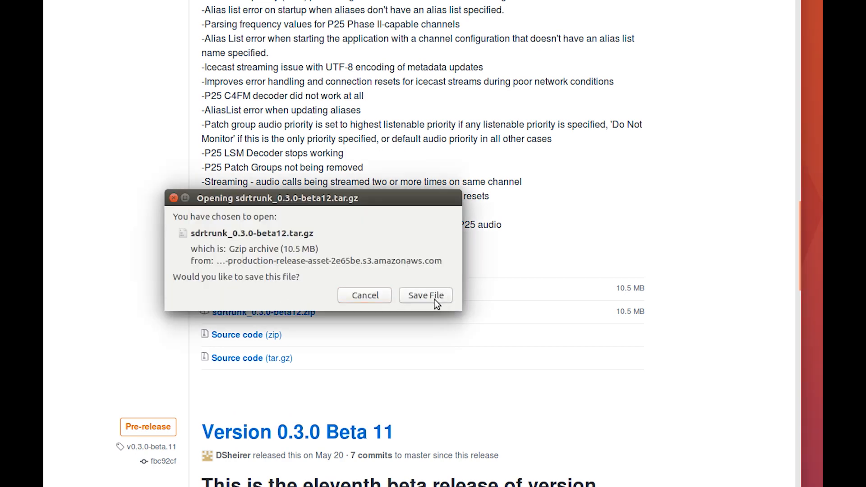
pyautogui.click(425, 295)
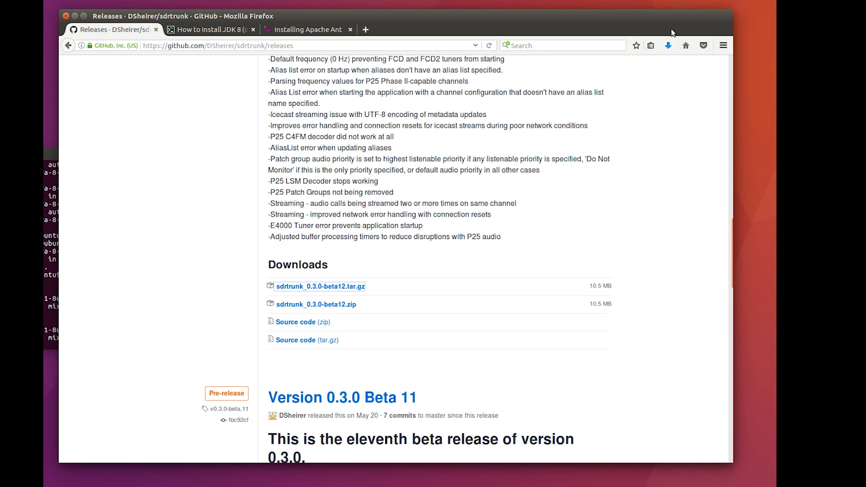
pyautogui.click(668, 45)
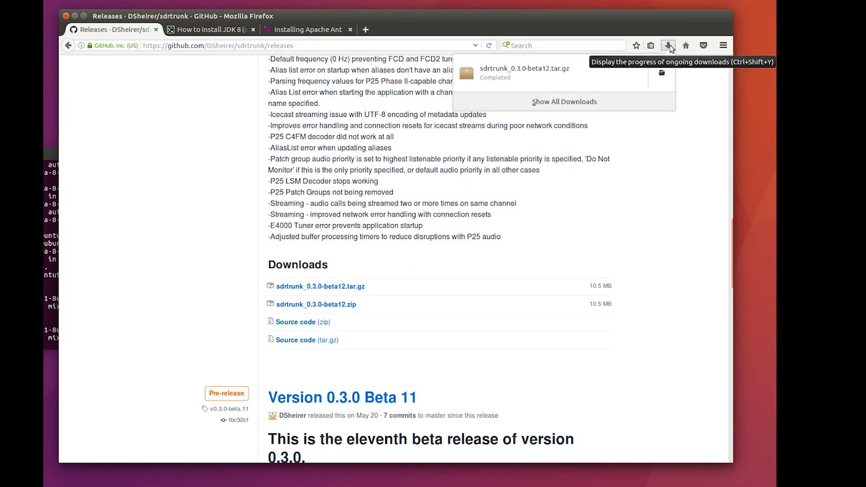
pyautogui.moveTo(668, 45)
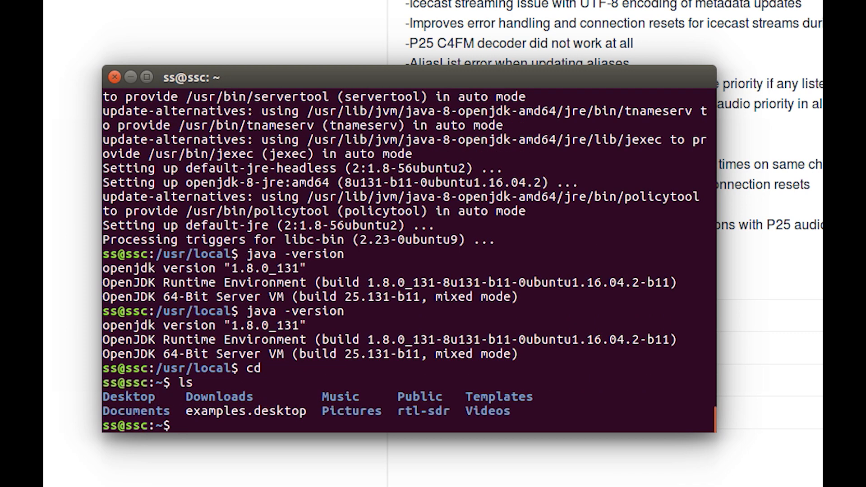
# In Downloads, extract sdrtrunk_0.3.0-beta12.tar.gz with sudo tar -xvzf.
pyautogui.write('cd Downloads')
pyautogui.write('ls')
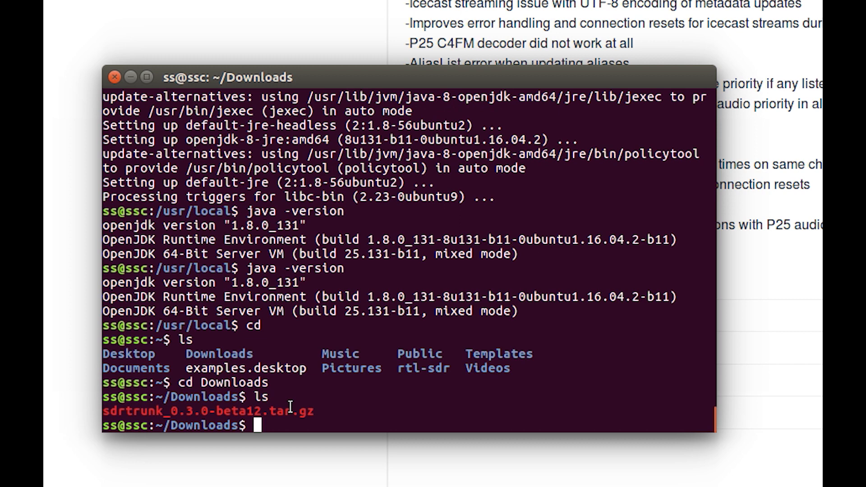
pyautogui.doubleClick(205, 411)
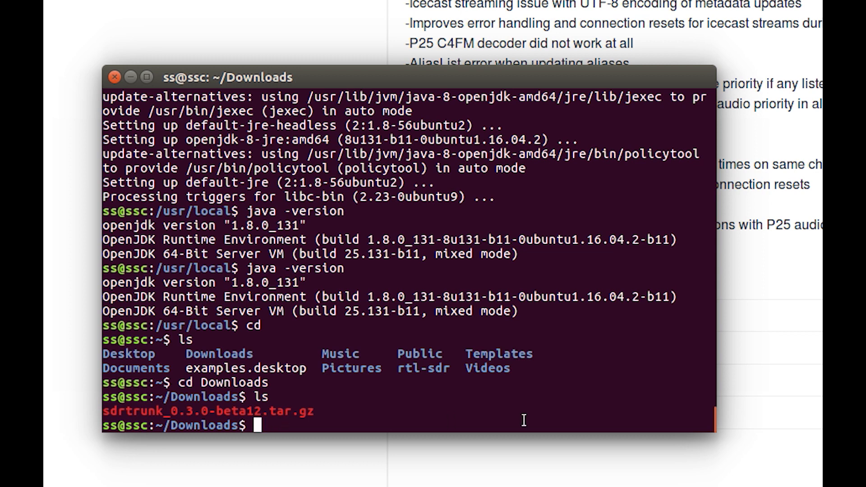
pyautogui.write('sudo t')
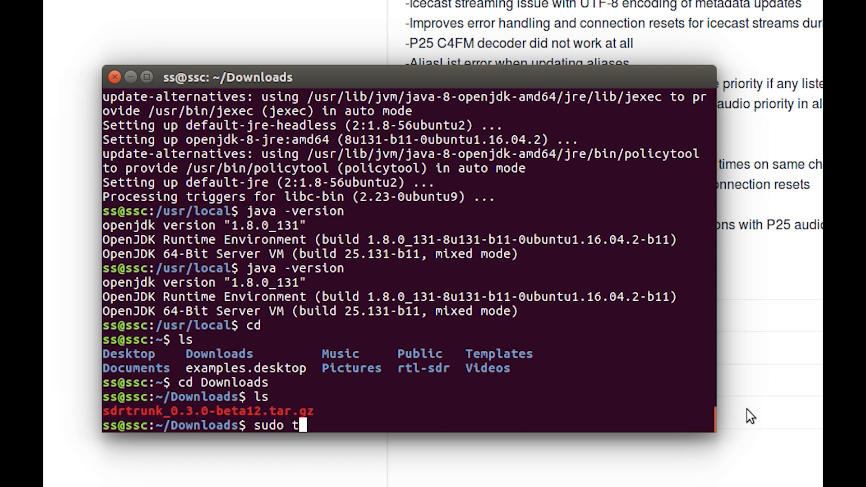
pyautogui.write('ar')
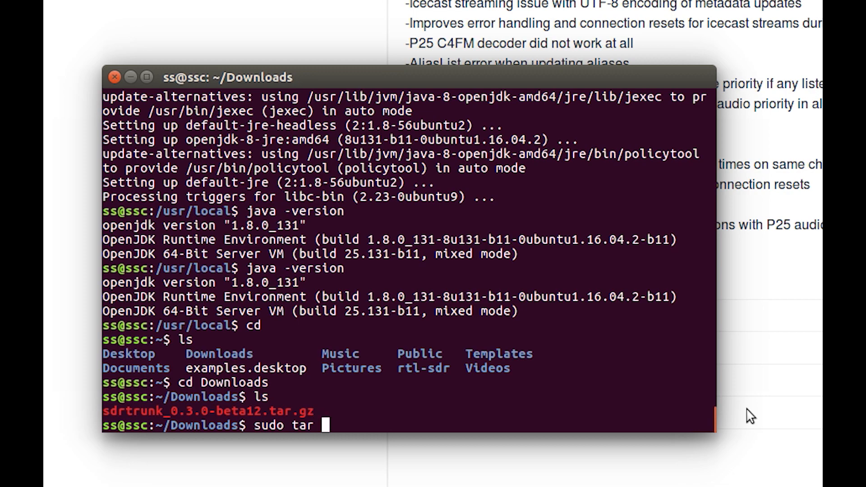
pyautogui.write('-x')
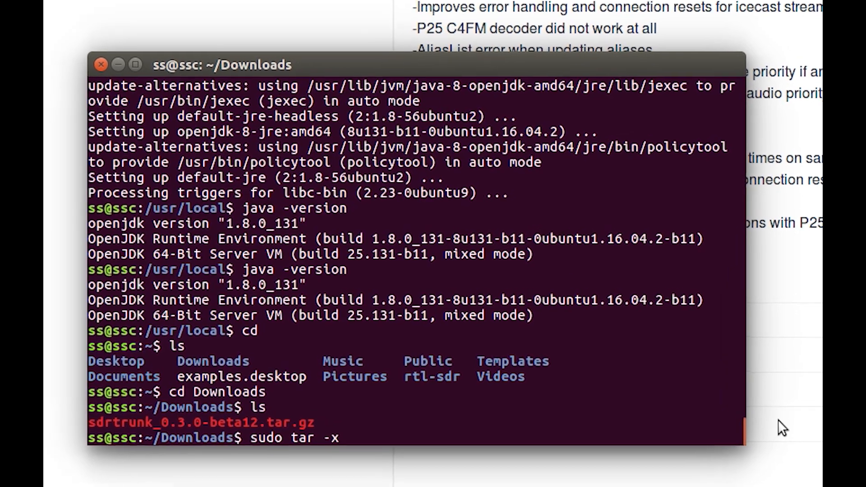
pyautogui.write('v')
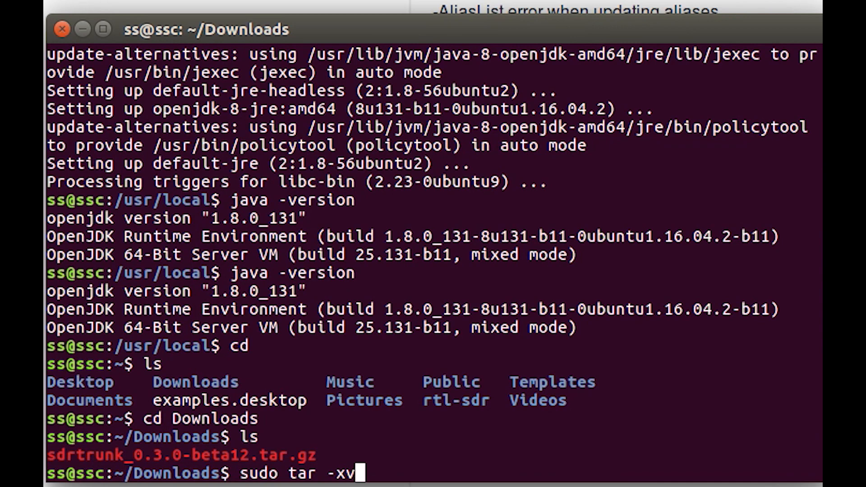
pyautogui.write('zf')
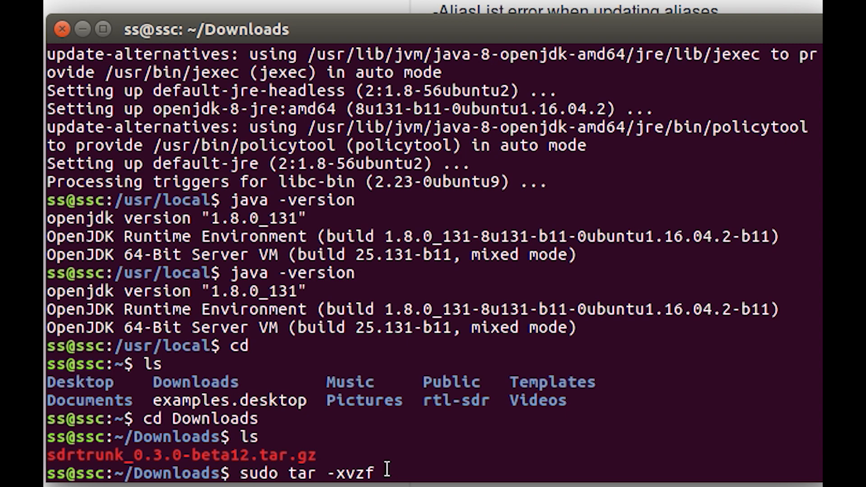
pyautogui.press('Return')
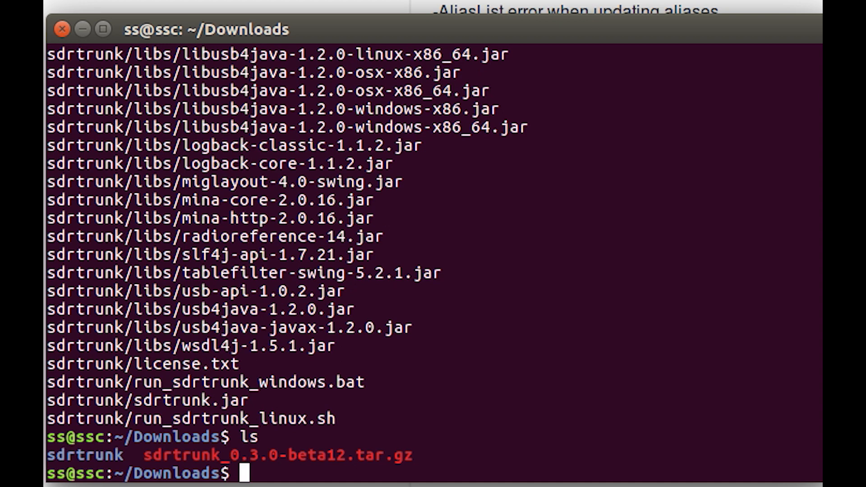
# Delete the downloaded .gz archive, then return to Downloads and list its contents.
pyautogui.write('sudo')
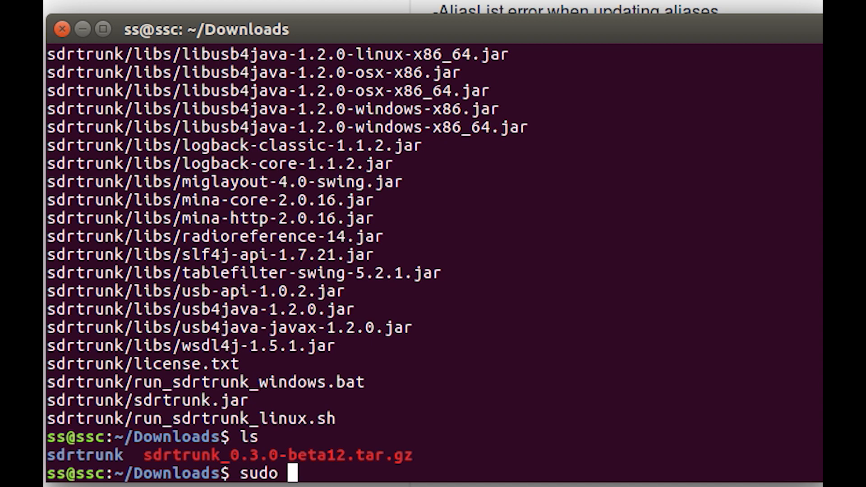
pyautogui.write('rm *.')
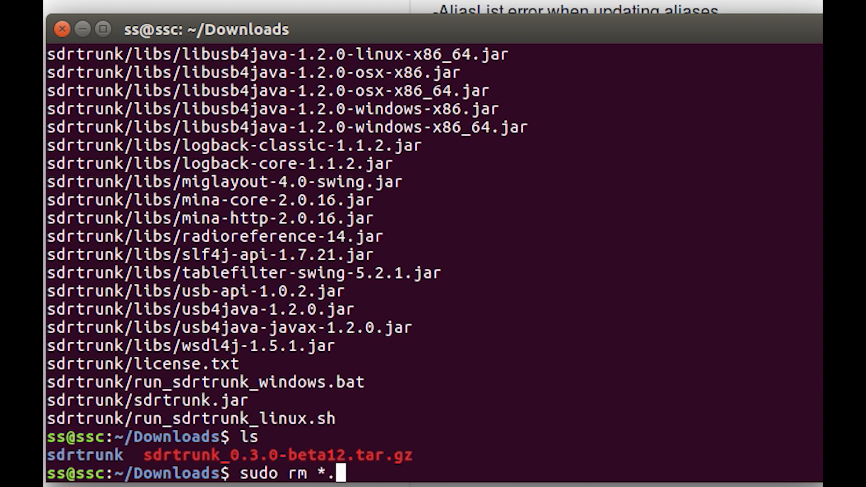
pyautogui.write('gz')
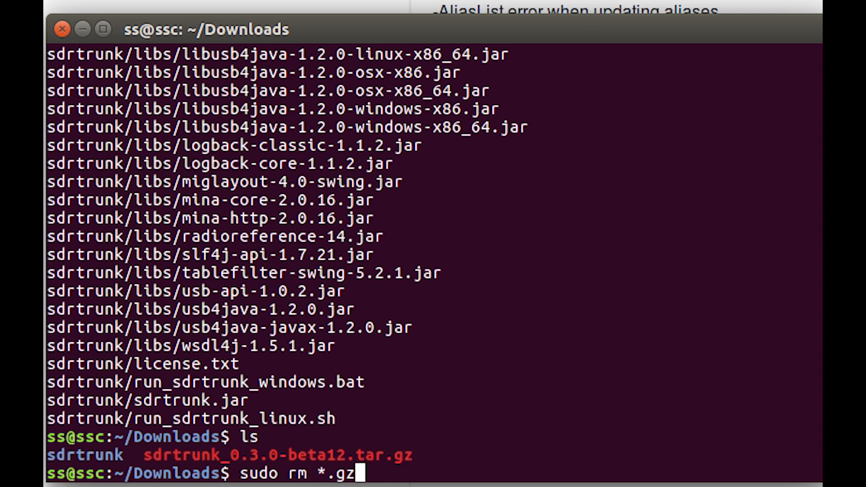
pyautogui.press('Return')
pyautogui.write('ls')
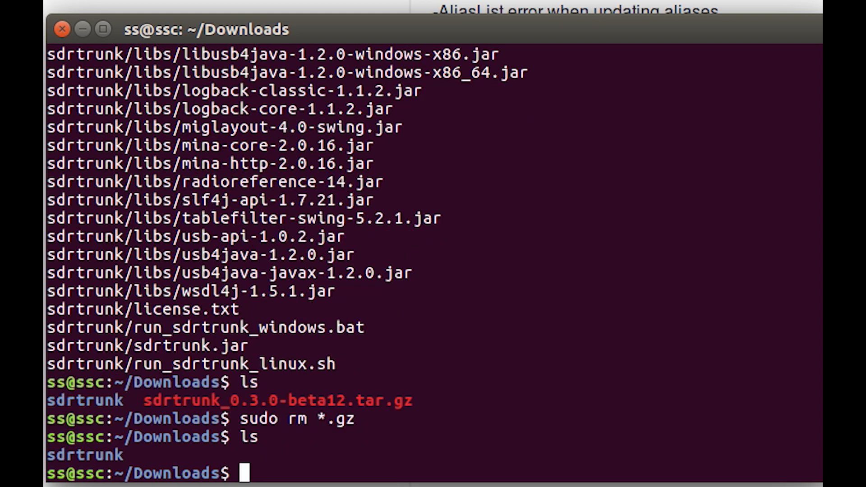
pyautogui.write('cd .')
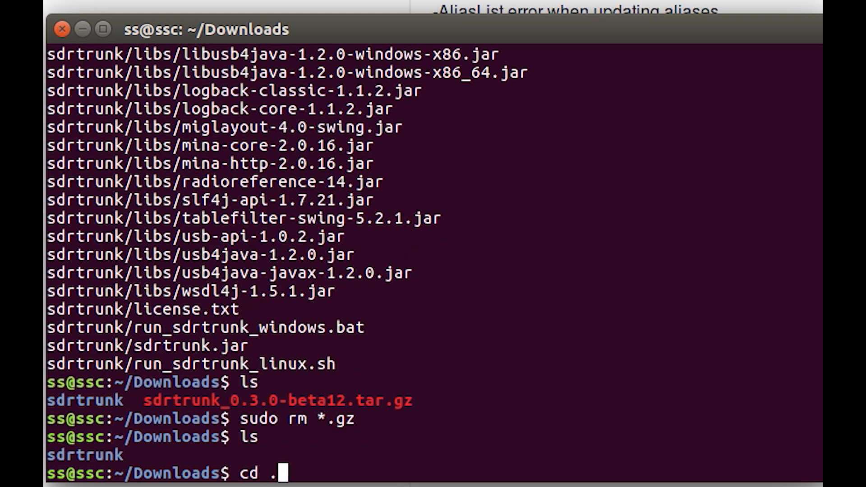
pyautogui.press('Return')
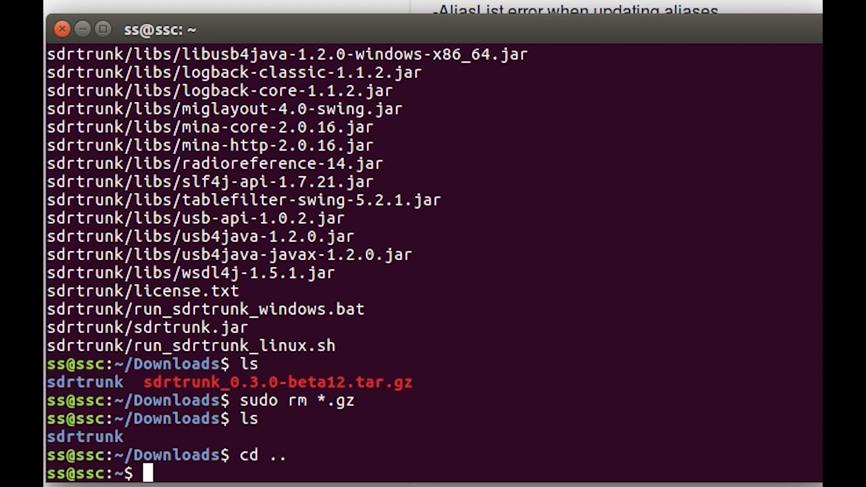
pyautogui.write('cd Dow')
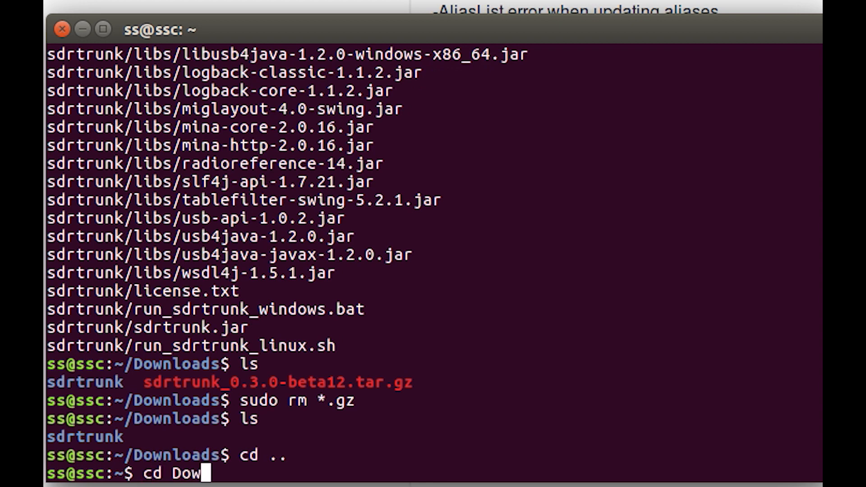
pyautogui.press('Return')
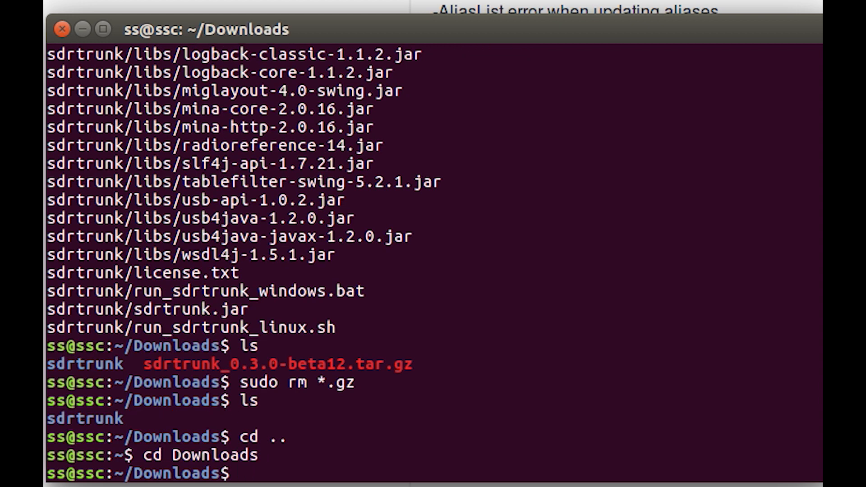
pyautogui.press('Return')
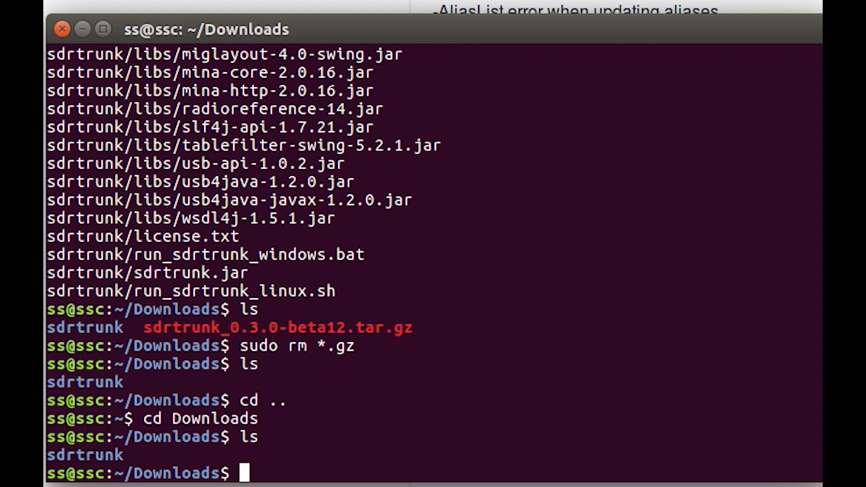
# Move the sdrtrunk folder to /home/ss/, retrying after a failed mvdir attempt.
pyautogui.write('sudo')
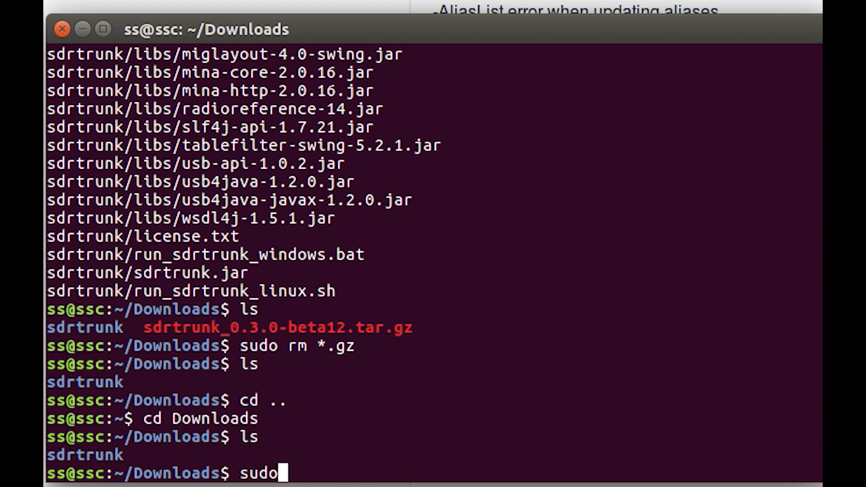
pyautogui.write('mvdir')
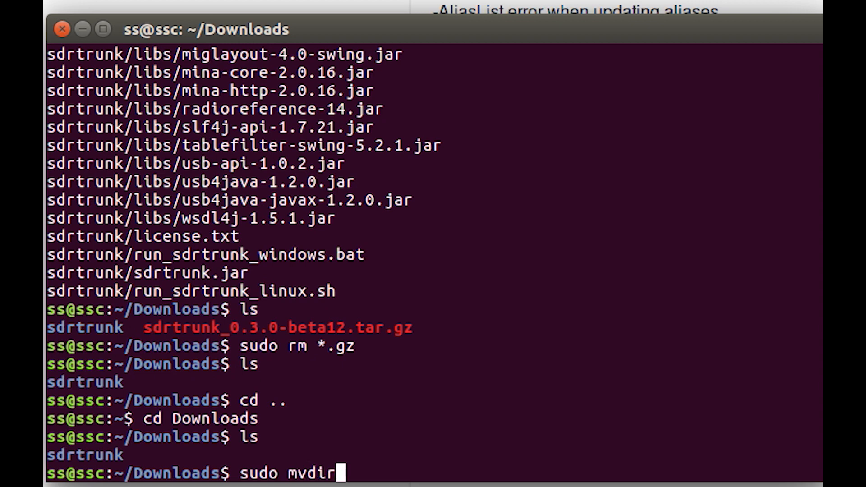
pyautogui.write('sdrtrunk')
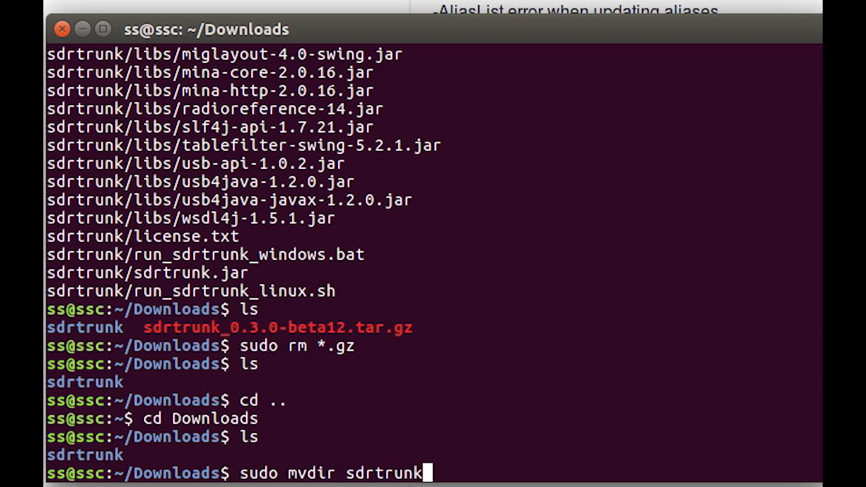
pyautogui.write('/')
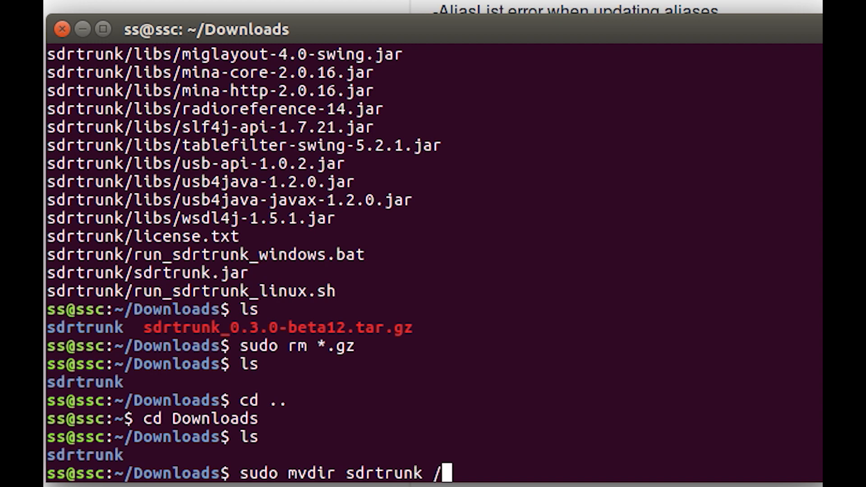
pyautogui.write('home/')
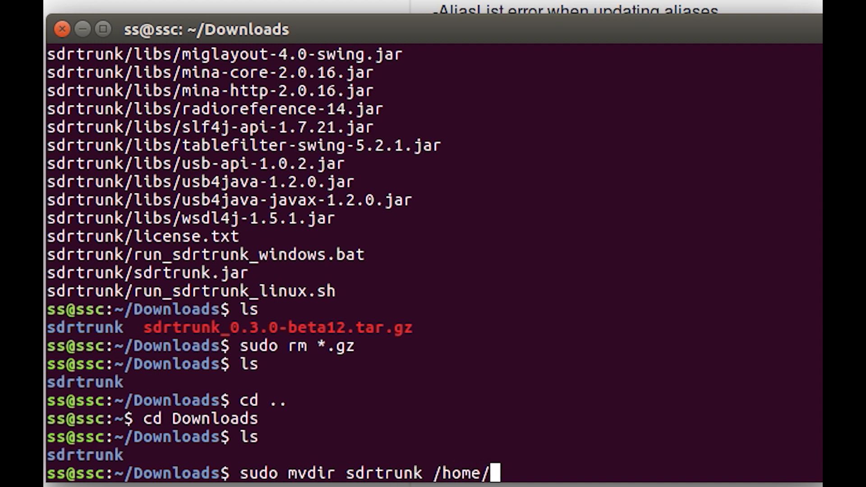
pyautogui.write('ss/')
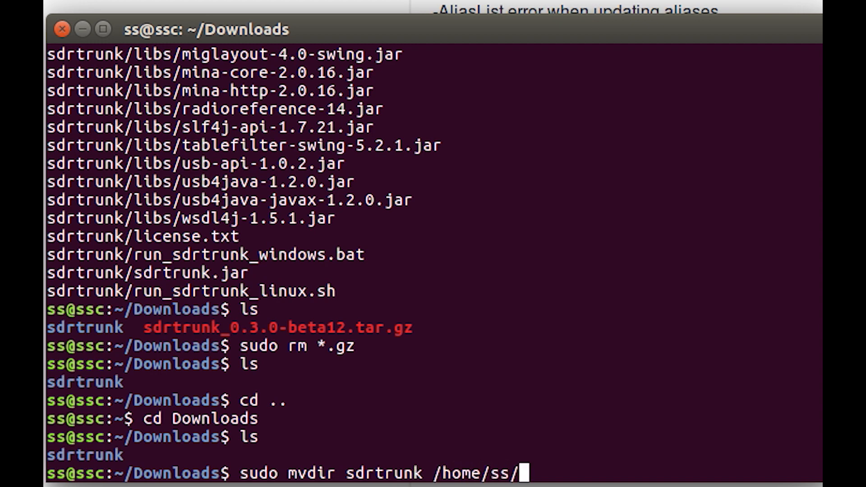
pyautogui.press('Return')
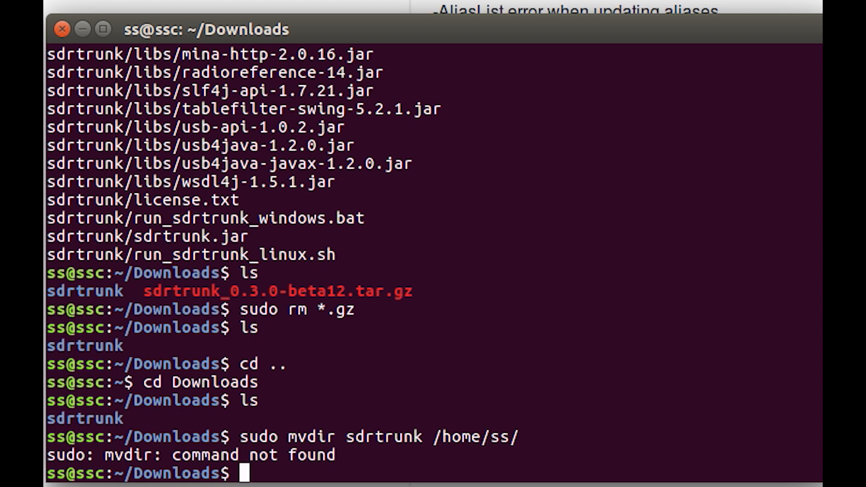
pyautogui.write('sudo mvdir sdrtrunk /home/ss/')
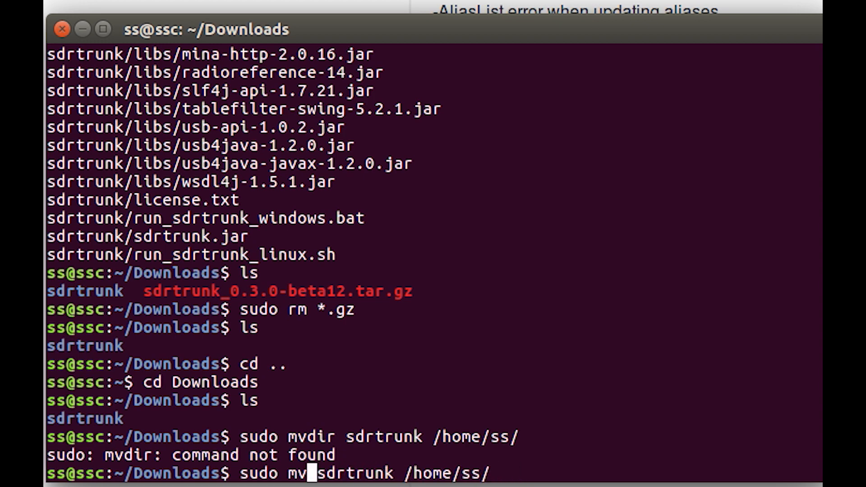
pyautogui.press('Return')
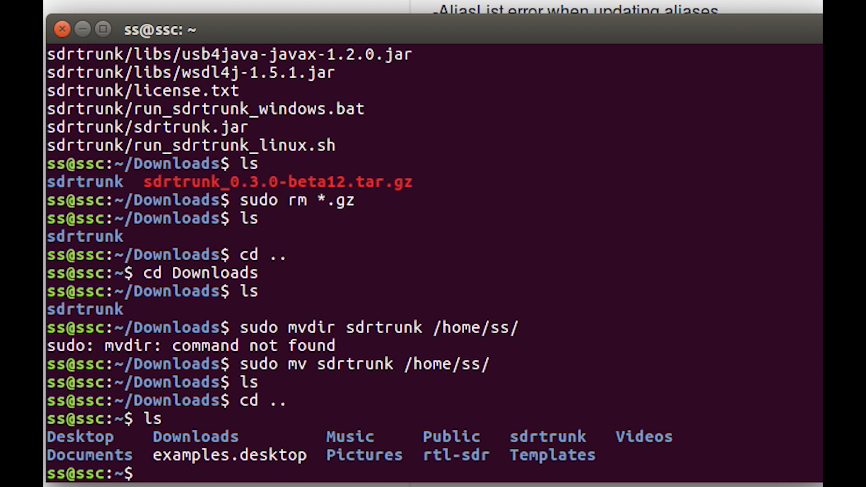
# Change into the sdrtrunk folder.
pyautogui.write('cd sd')
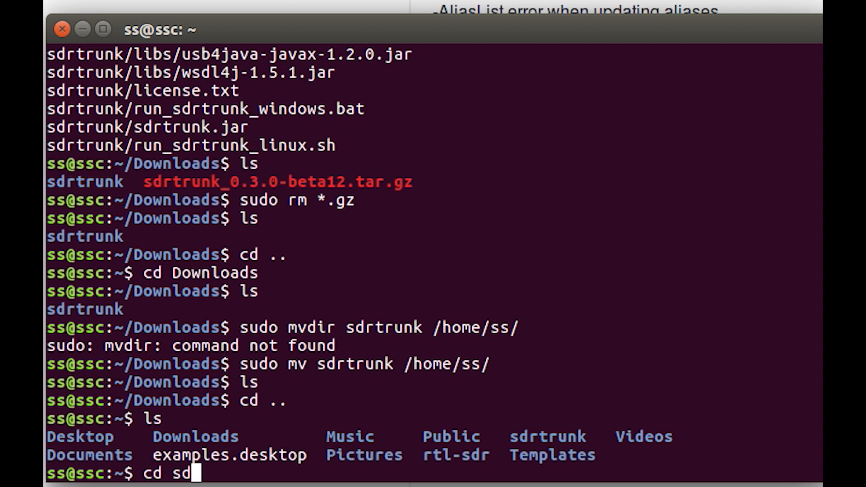
pyautogui.write('tr')
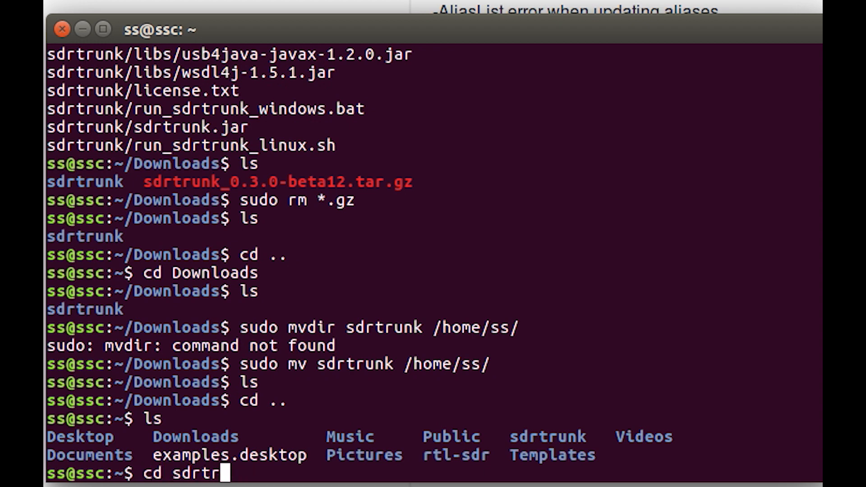
pyautogui.write('k')
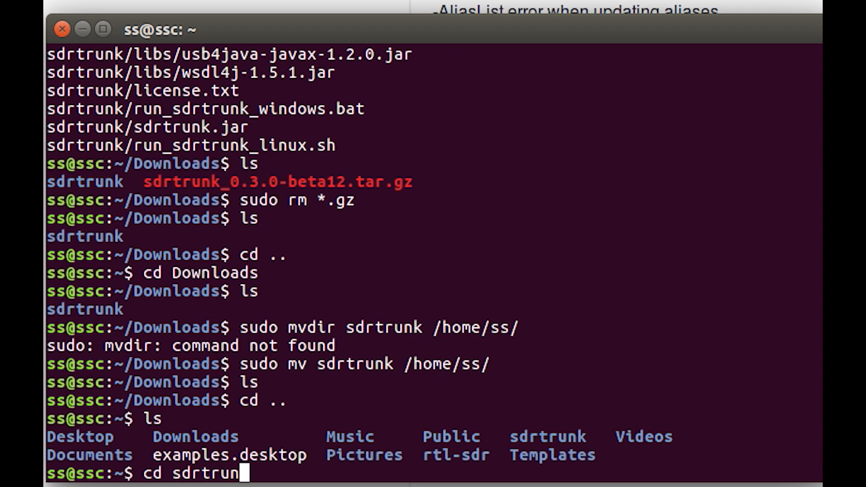
pyautogui.press('Return')
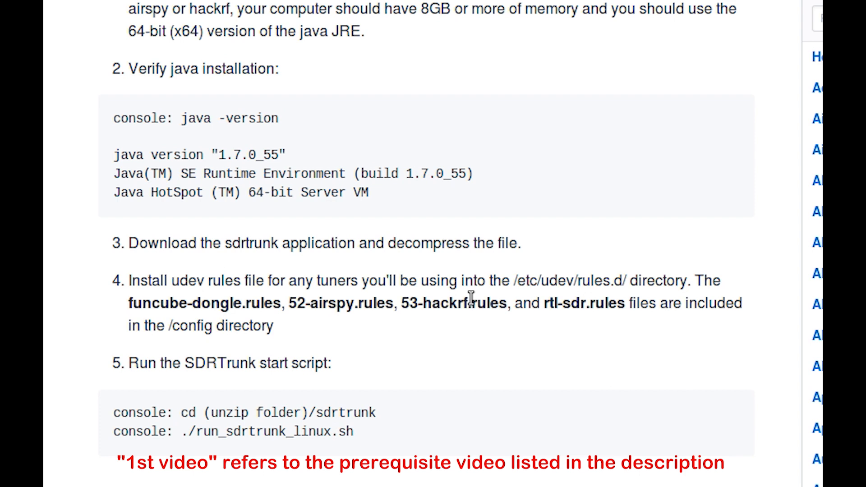
pyautogui.moveTo(530, 299)
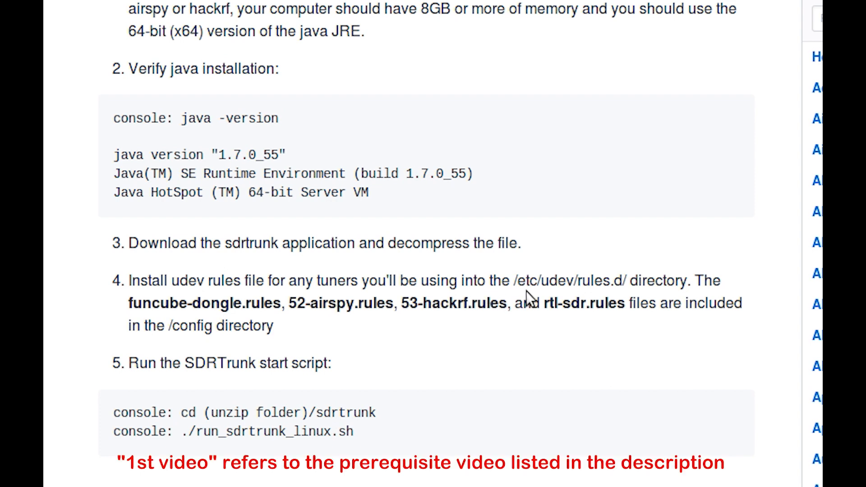
pyautogui.moveTo(284, 371)
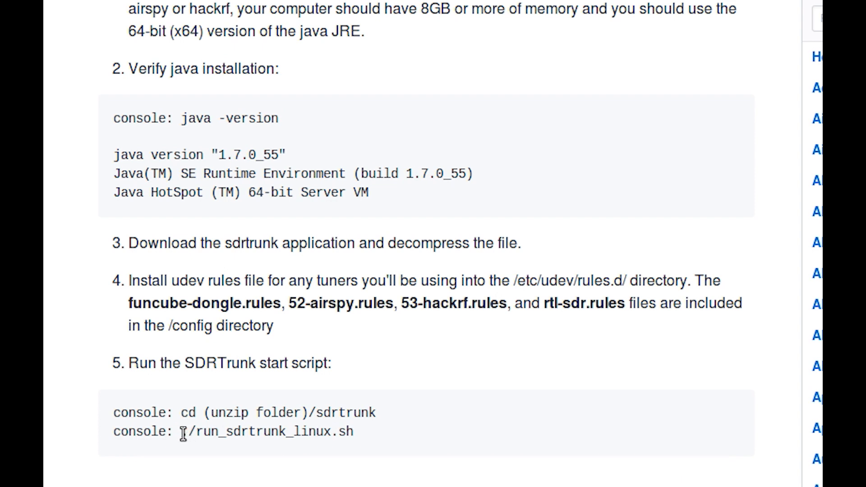
pyautogui.doubleClick(265, 431)
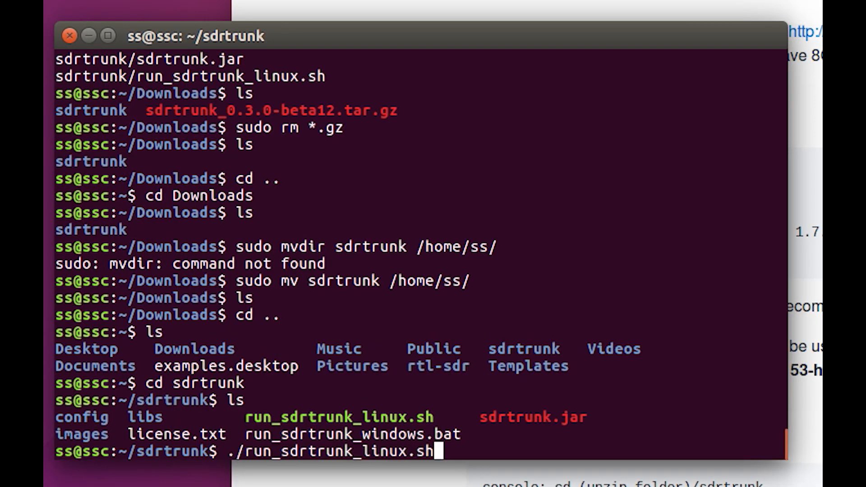
pyautogui.moveTo(500, 439)
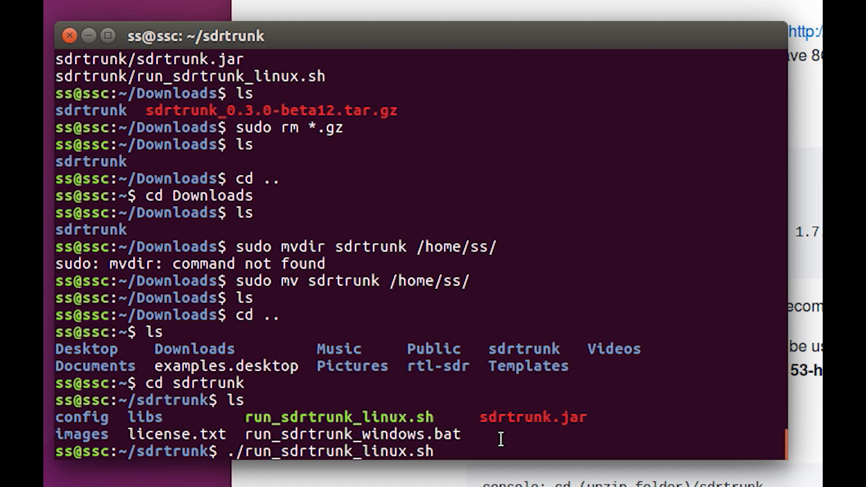
# Launch ./run_sdrtrunk_linux.sh so the RTL2832 and HackRF tuners load and the GUI starts.
pyautogui.press('Return')
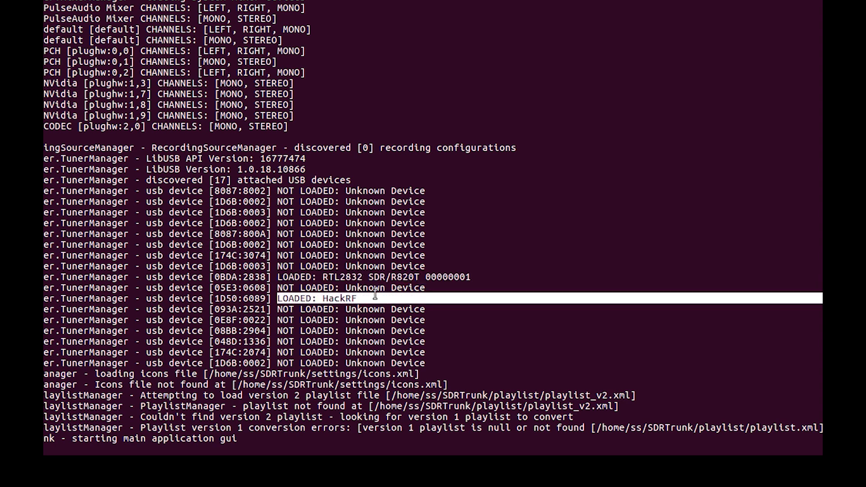
pyautogui.moveTo(308, 274)
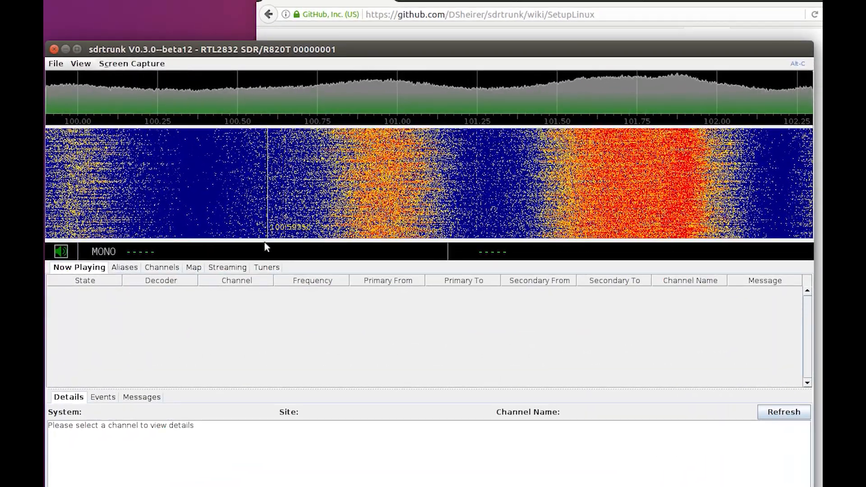
# Select the R820T tuner in the Tuners list and retune it to about 162.473 MHz.
pyautogui.click(266, 267)
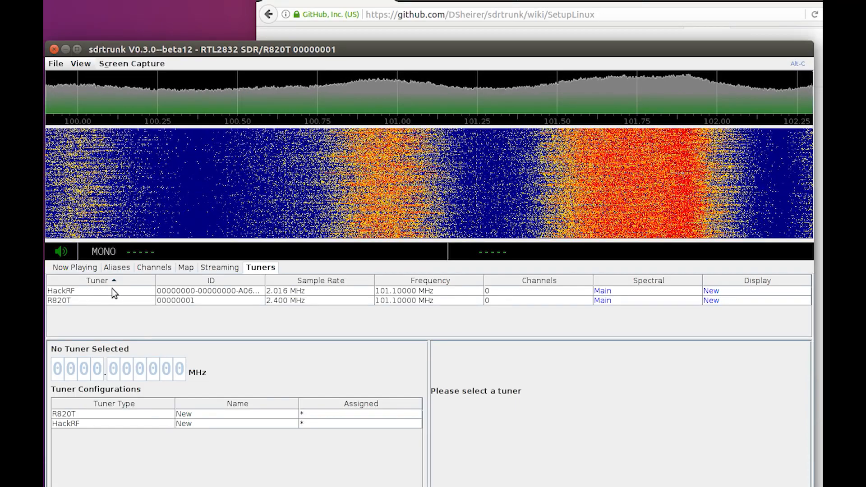
pyautogui.click(57, 299)
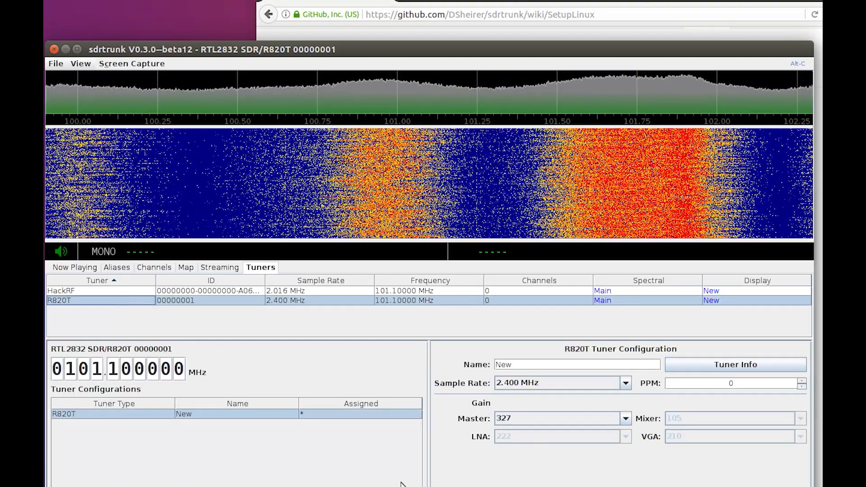
pyautogui.click(82, 369)
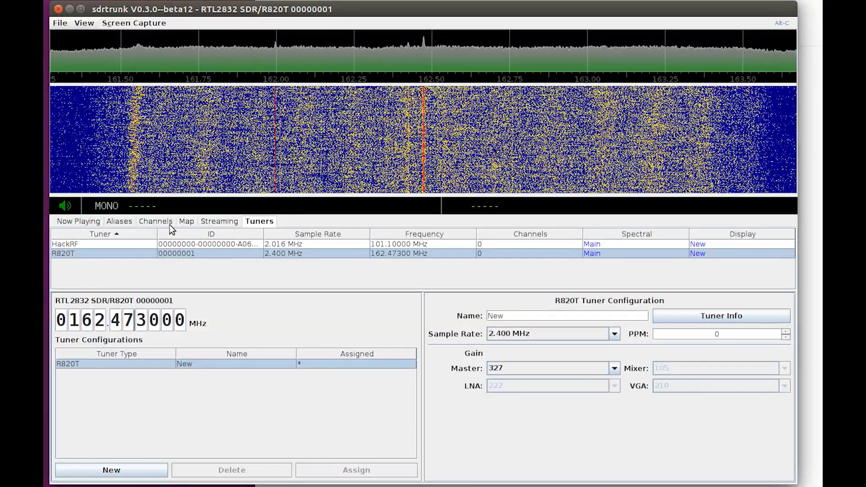
# Create a new NBFM channel sourced from the tuner at 162.475 MHz and enable it so it plays.
pyautogui.click(156, 221)
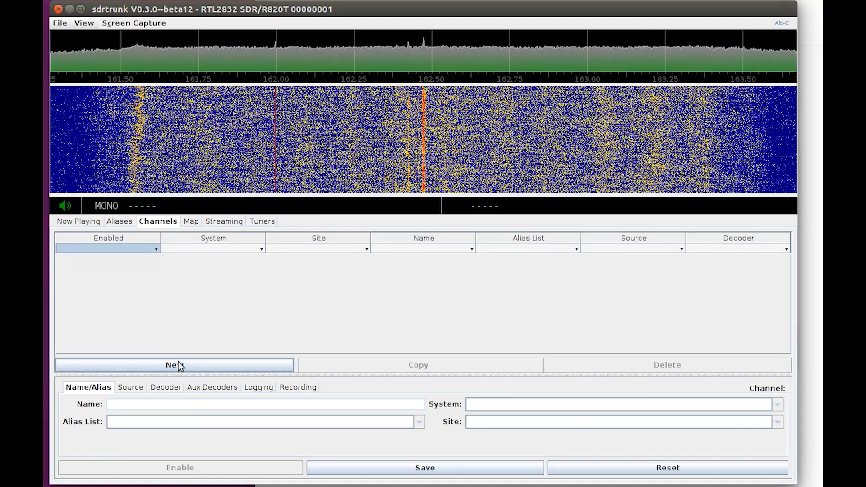
pyautogui.click(173, 364)
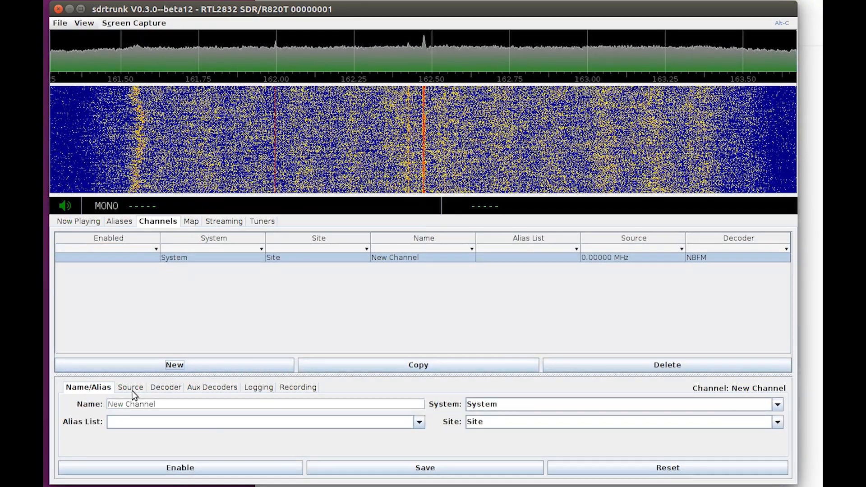
pyautogui.click(130, 387)
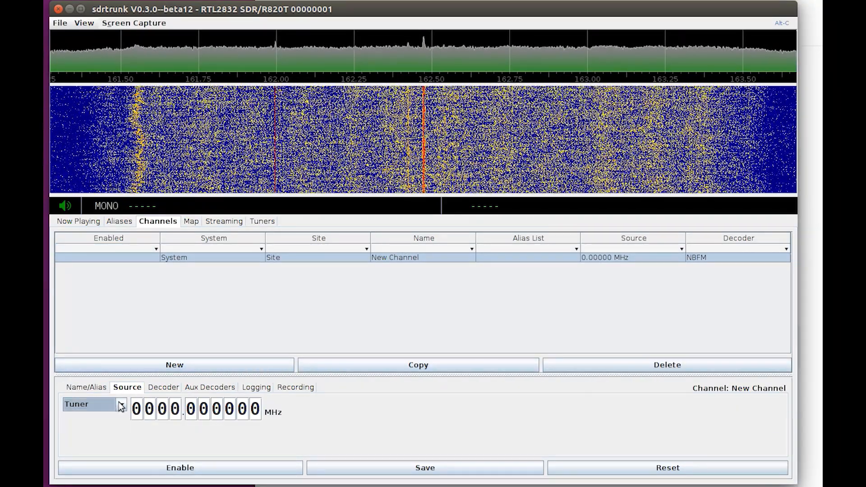
pyautogui.click(162, 387)
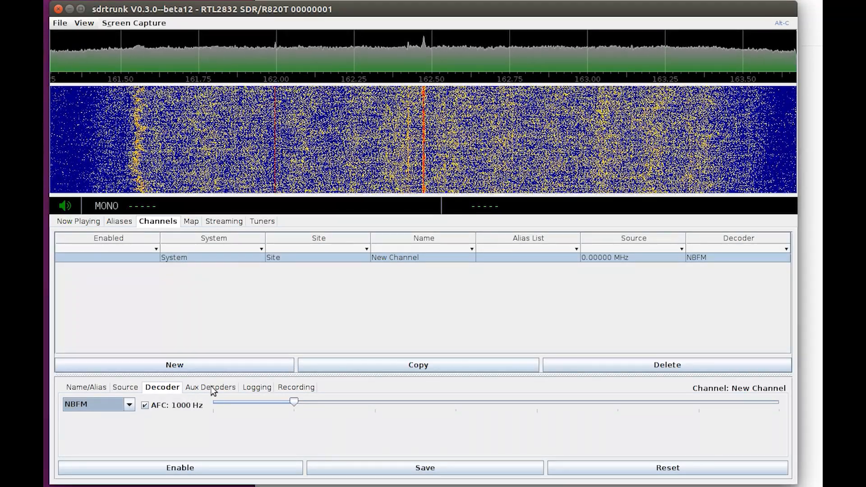
pyautogui.click(210, 388)
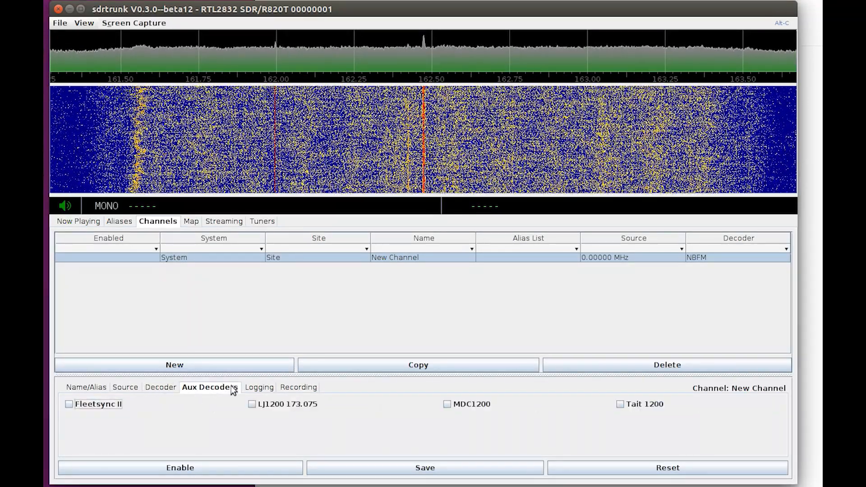
pyautogui.click(124, 387)
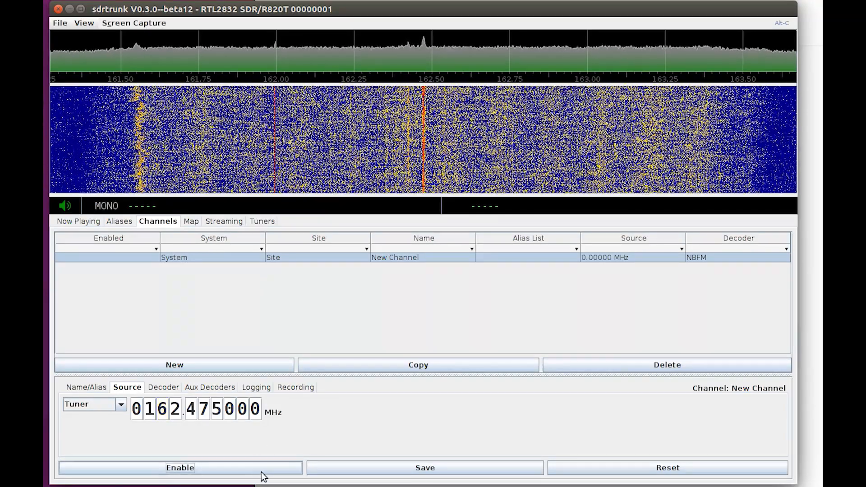
pyautogui.click(180, 468)
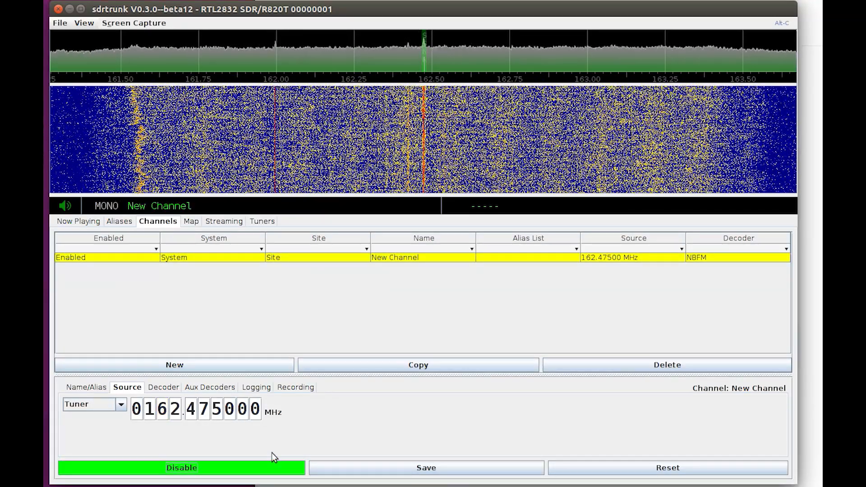
pyautogui.moveTo(470, 232)
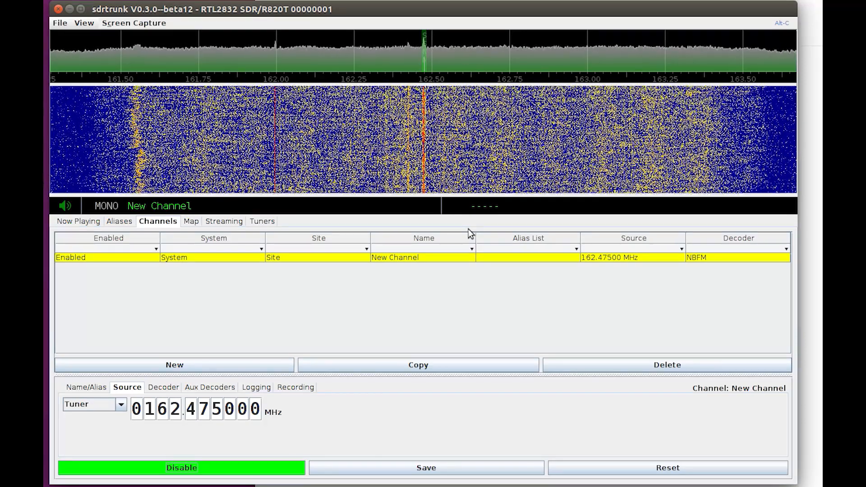